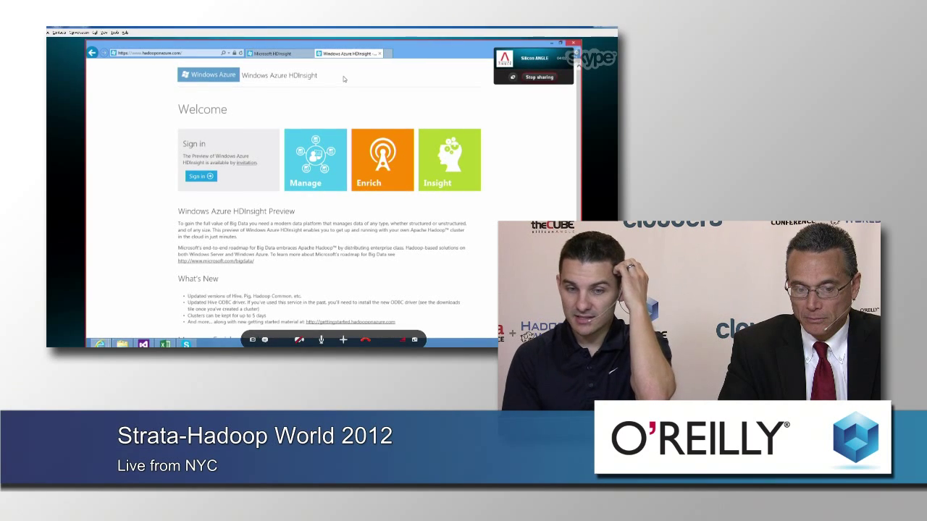
mouse_move(356, 113)
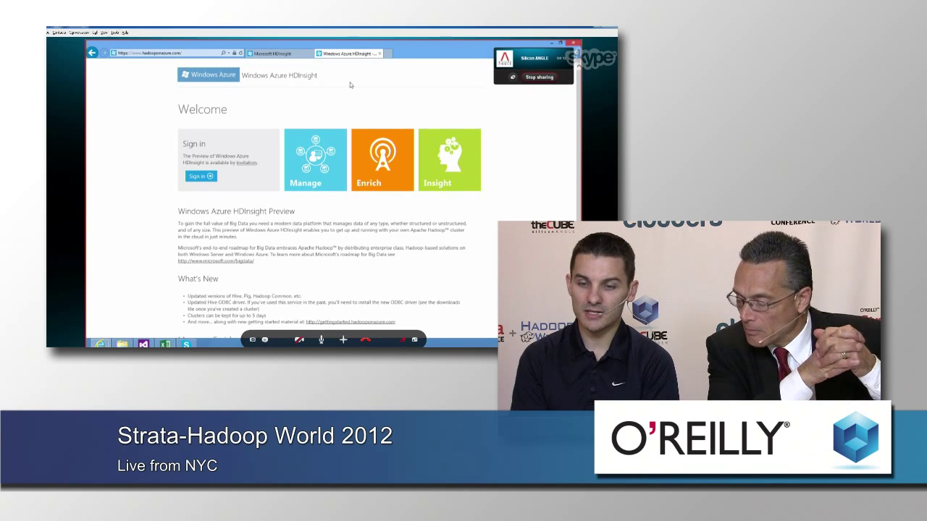
mouse_move(356, 109)
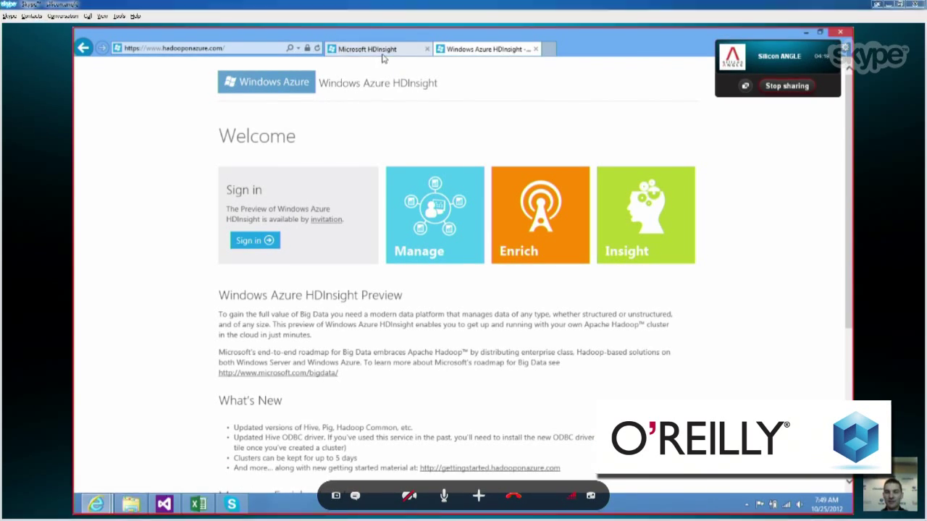
mouse_move(379, 49)
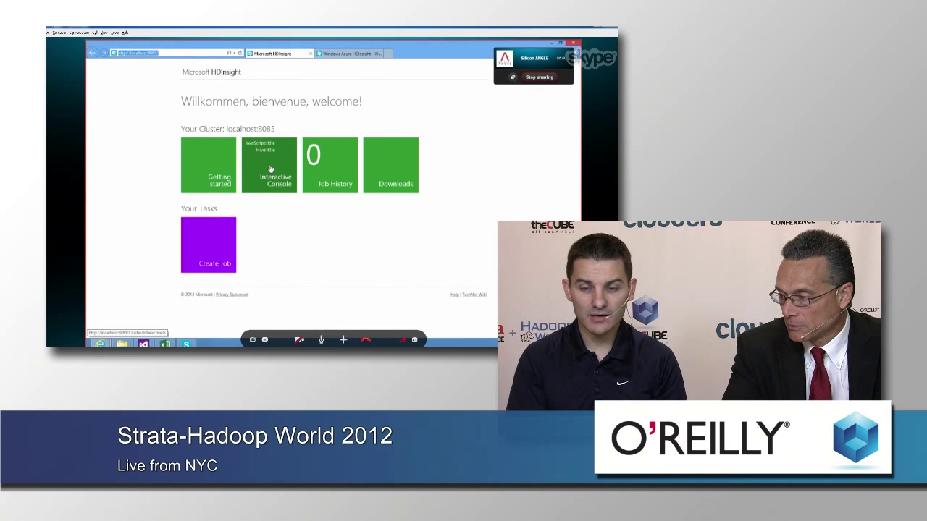
Step: Launch the cluster's Interactive Console and switch it from JavaScript to Interactive Hive
left_click(269, 165)
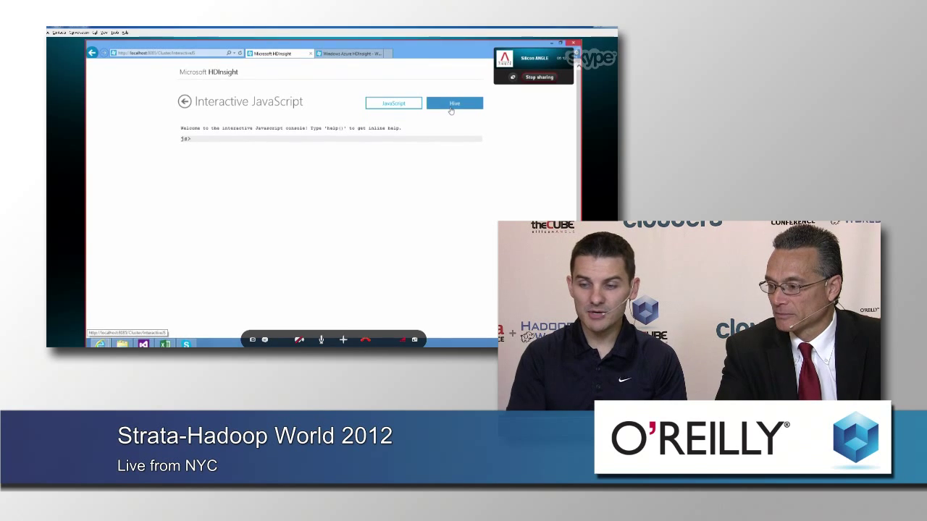
left_click(455, 103)
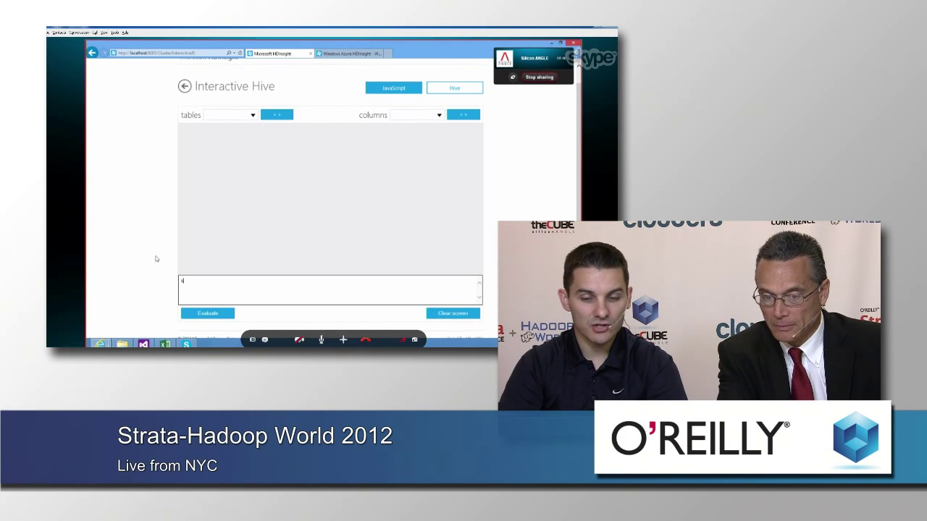
Step: Run the Hive query 'select * from weblogresults limit 10'
type("select * from weblogresults")
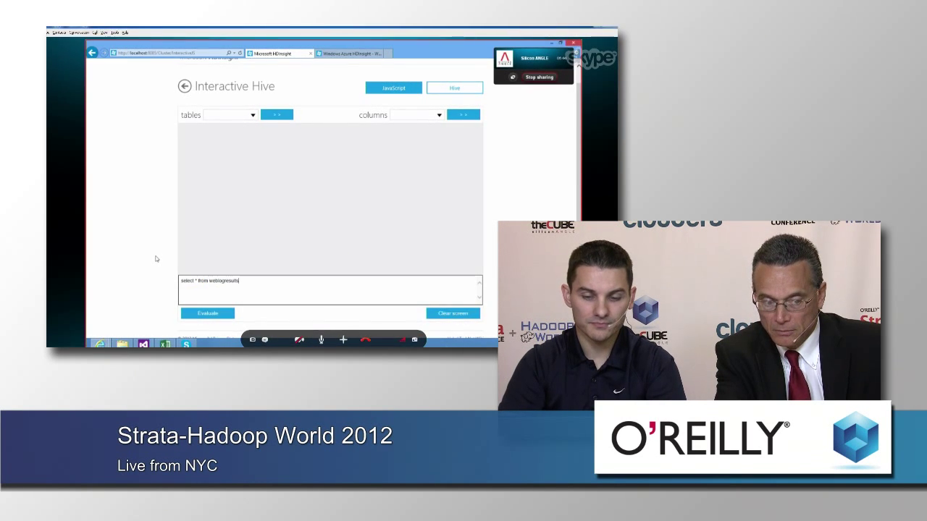
type("limit")
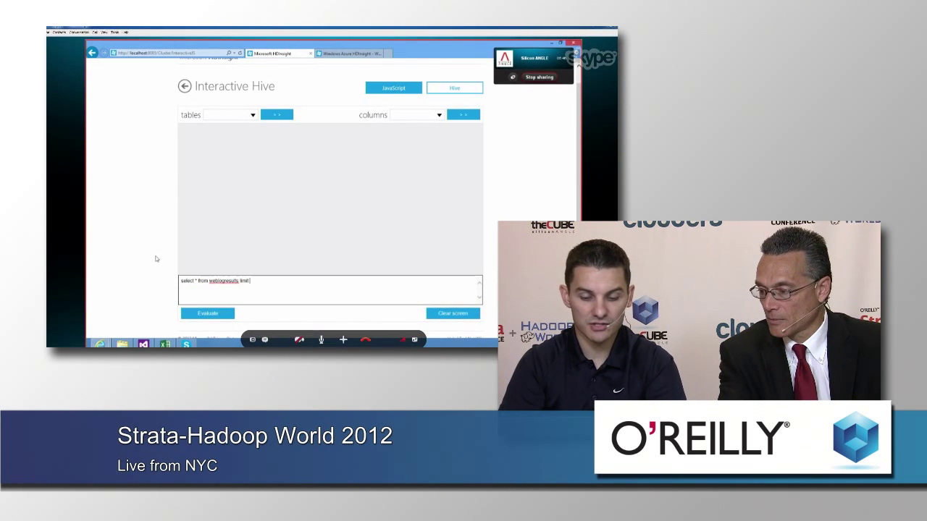
type("10")
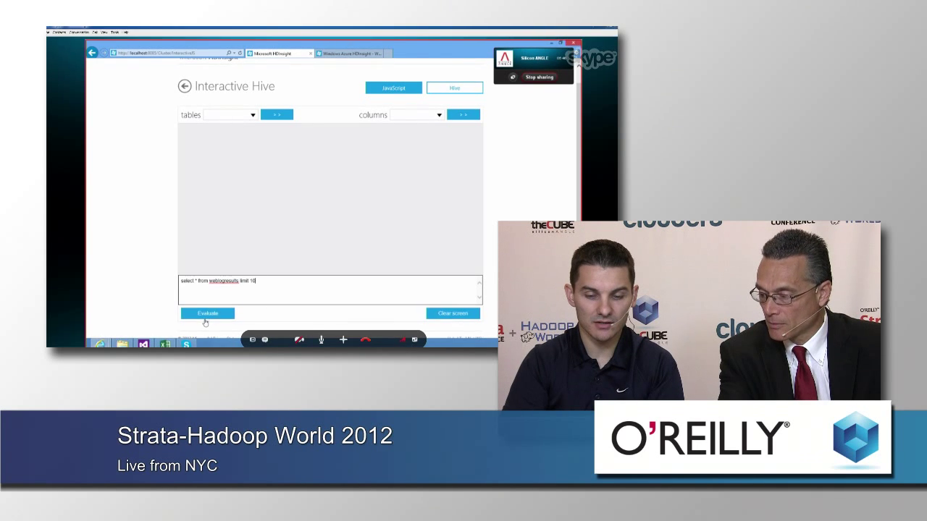
left_click(208, 312)
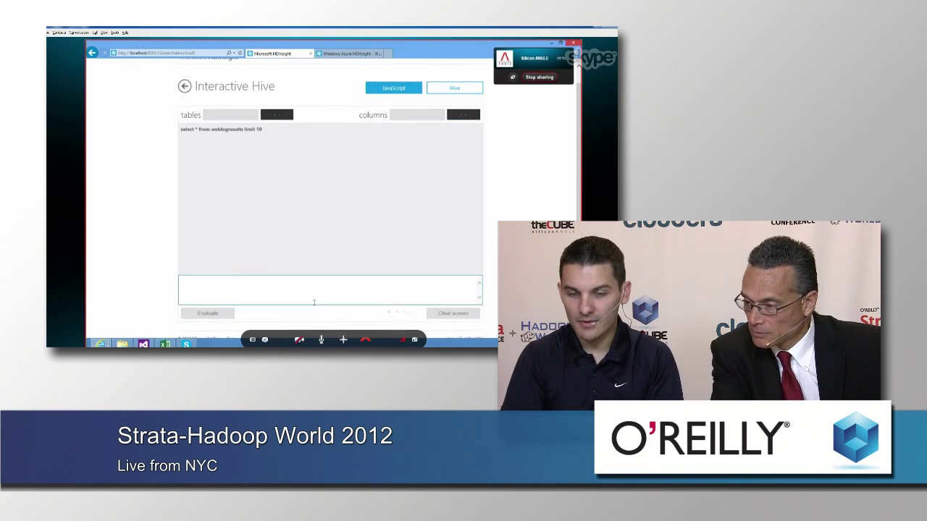
Step: Run 'select * from weblogmonthresults limit 10' returning country, category, date and IP rows
left_click(208, 313)
type("select")
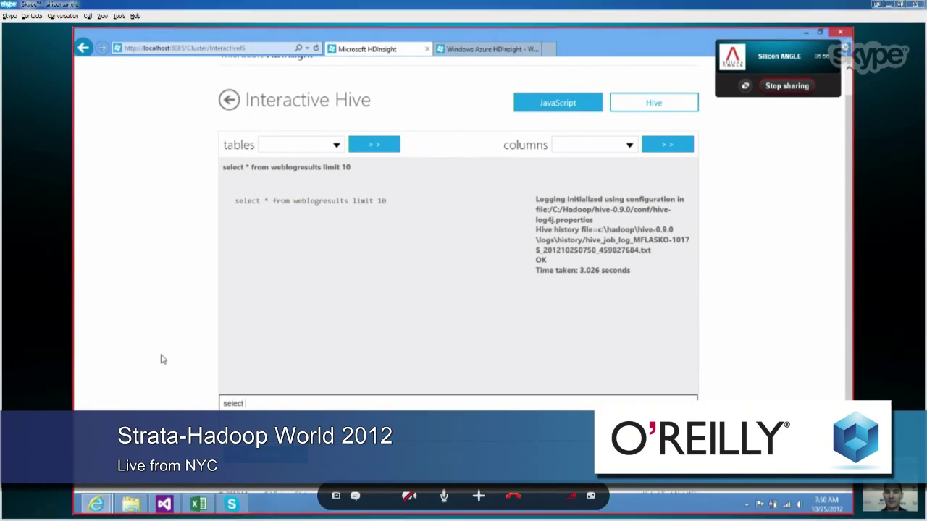
type("* from web")
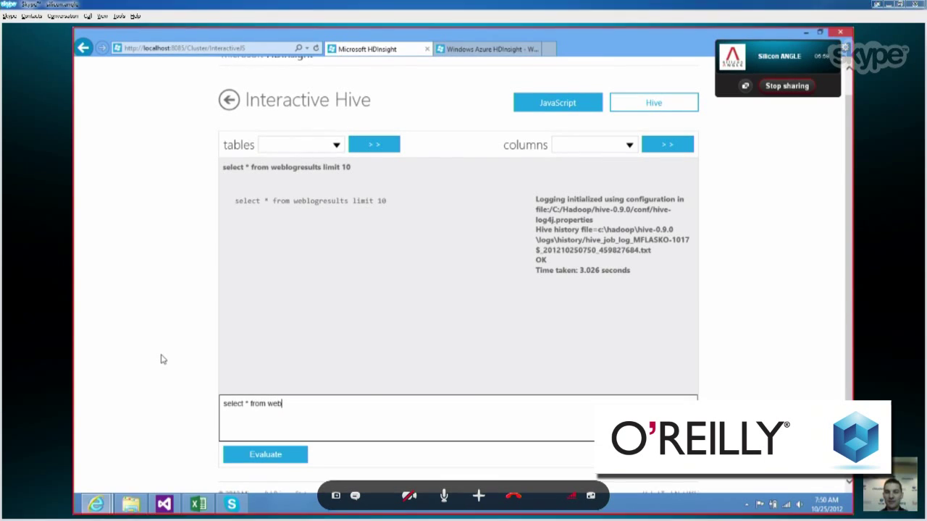
type("logmonthresults")
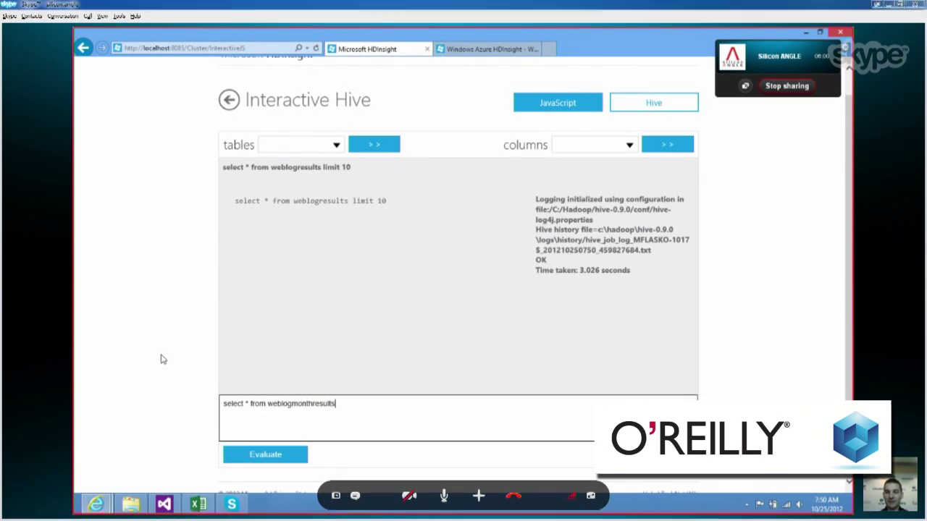
type("limit 10")
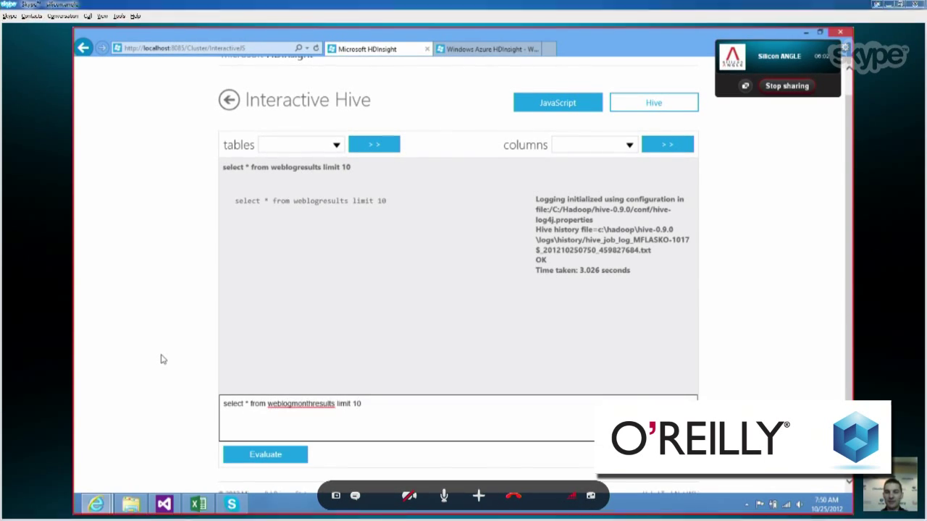
left_click(265, 454)
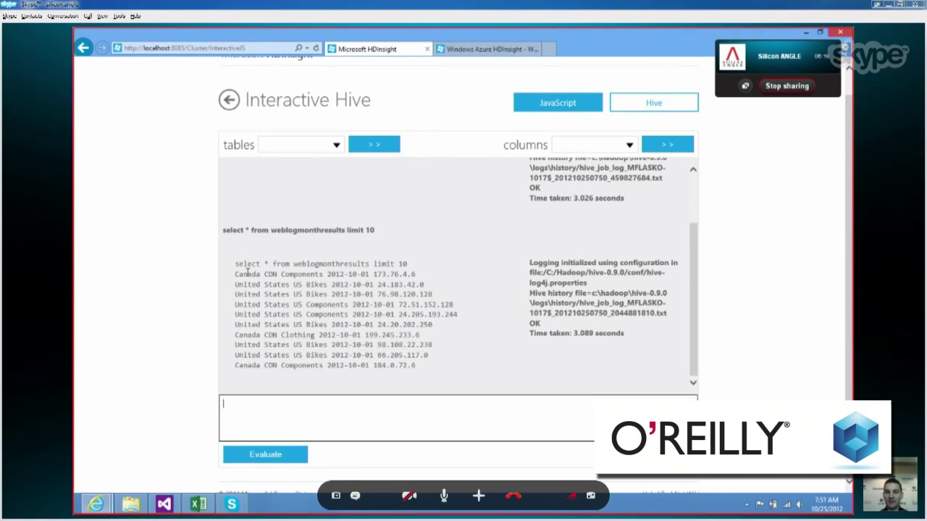
double_click(300, 274)
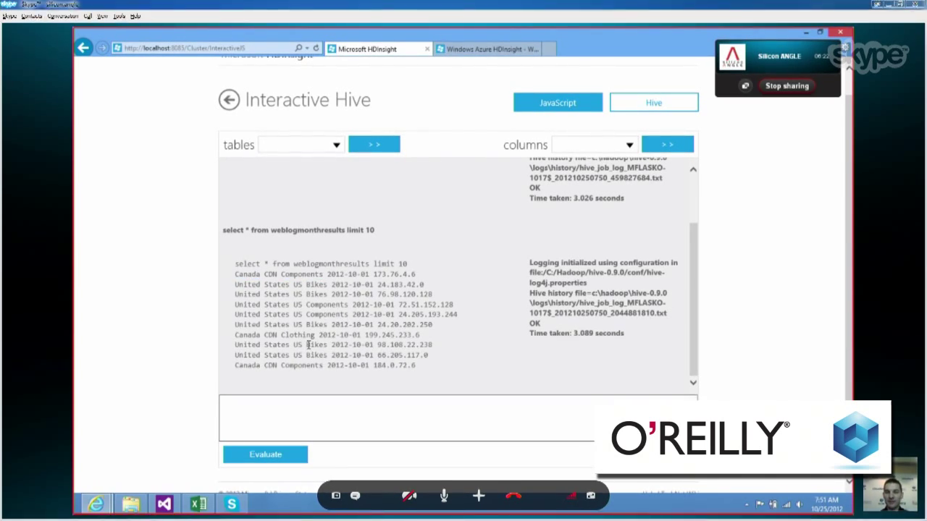
mouse_move(348, 293)
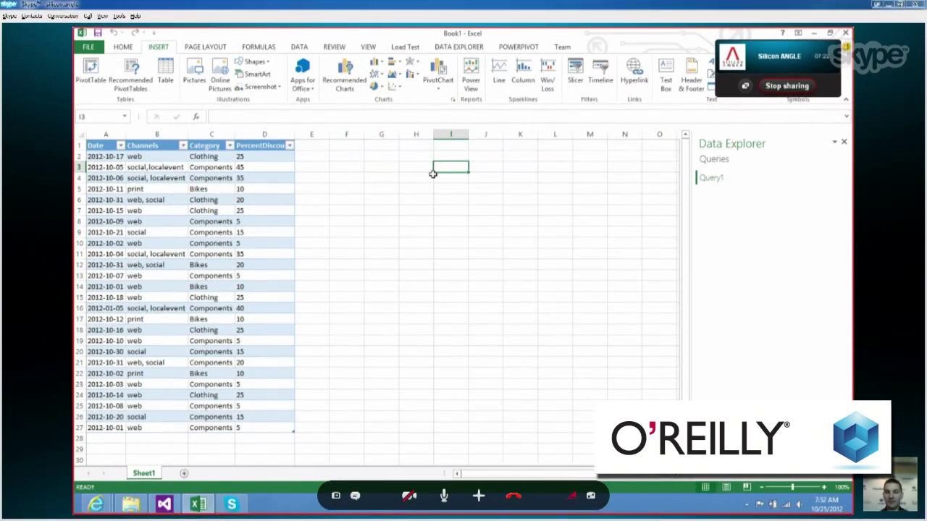
Step: Inspect the discount table cells in Excel and bring up the Data Explorer ribbon commands
left_click(263, 156)
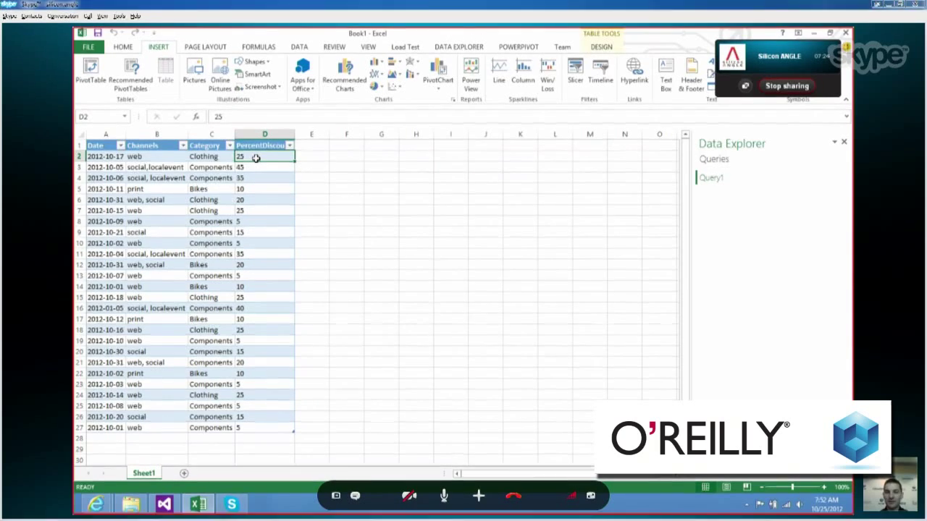
left_click(212, 157)
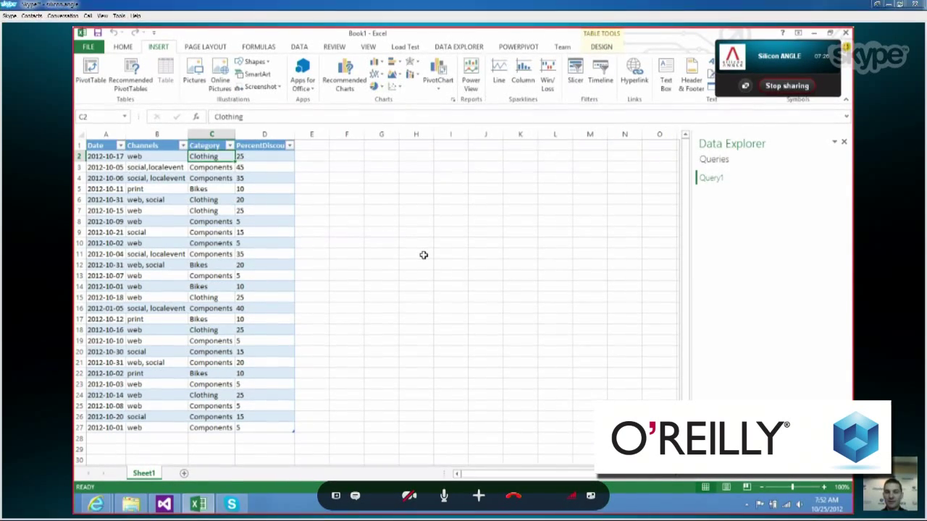
mouse_move(262, 159)
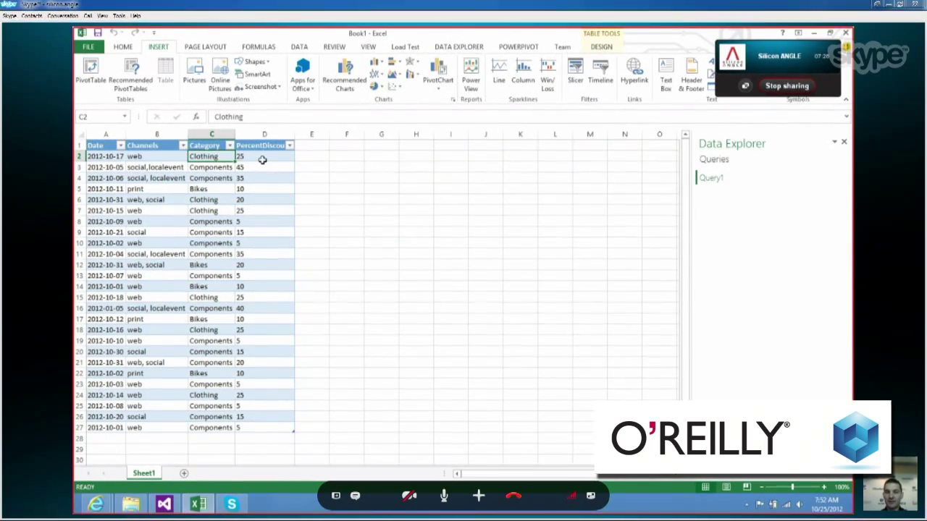
left_click(263, 156)
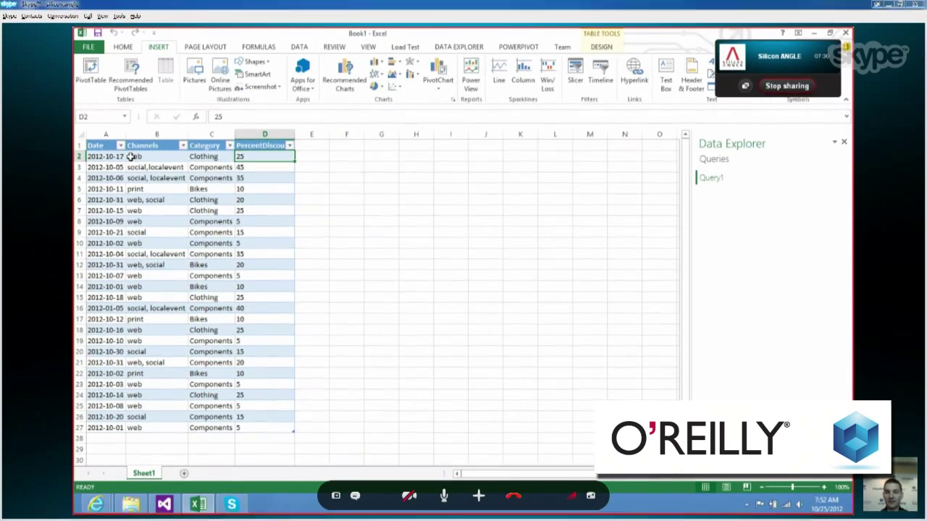
left_click(346, 168)
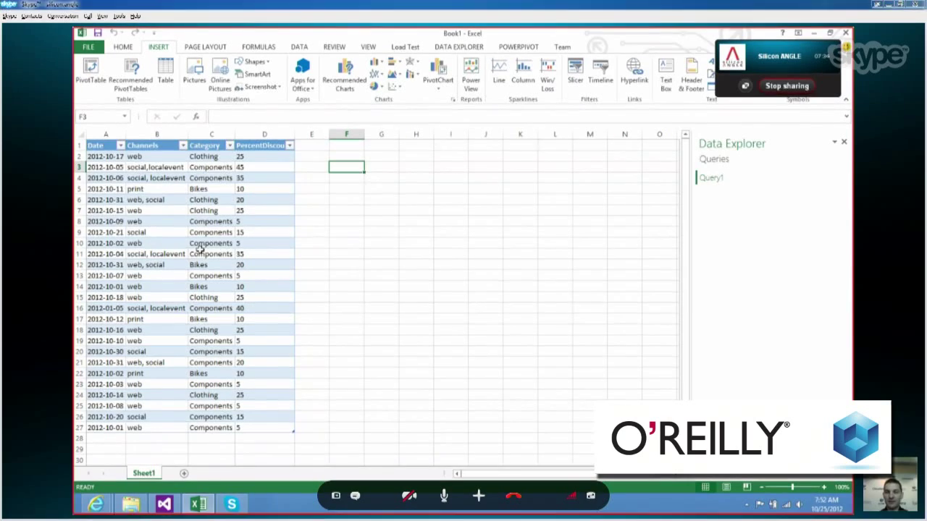
mouse_move(376, 152)
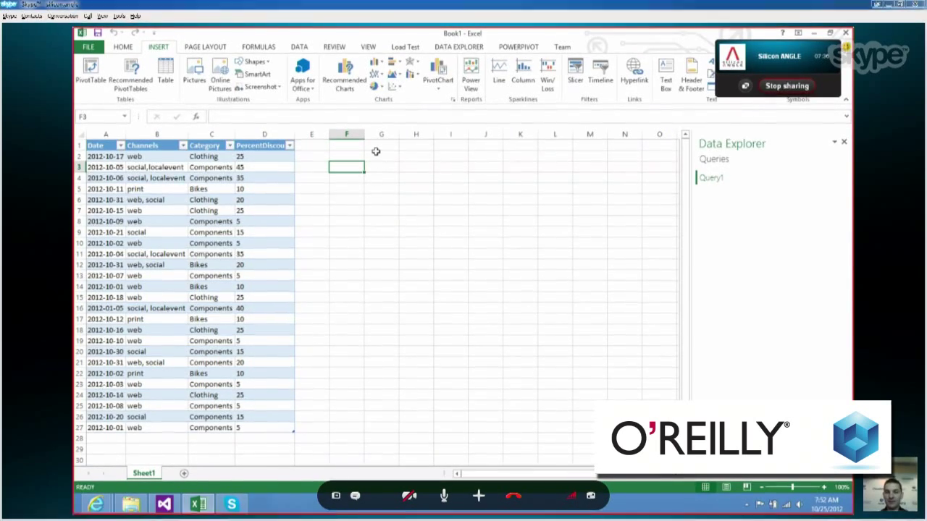
left_click(382, 145)
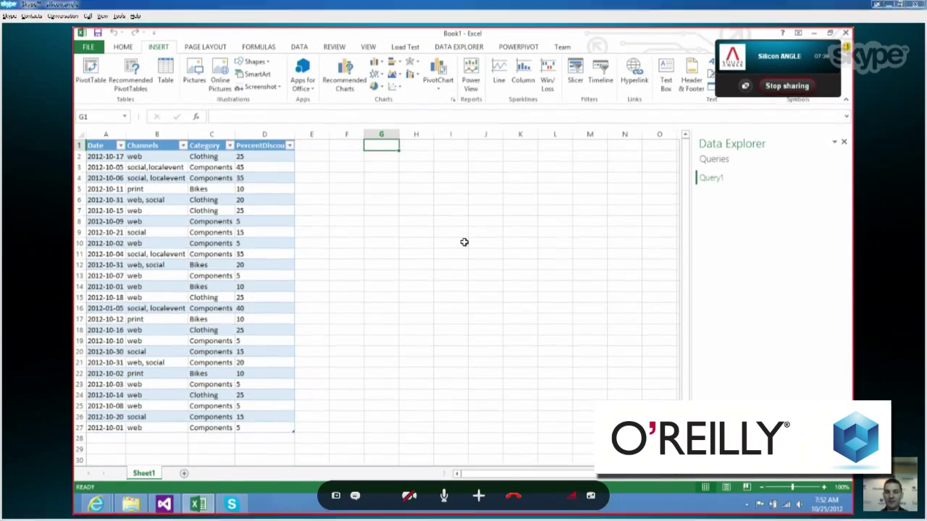
left_click(484, 200)
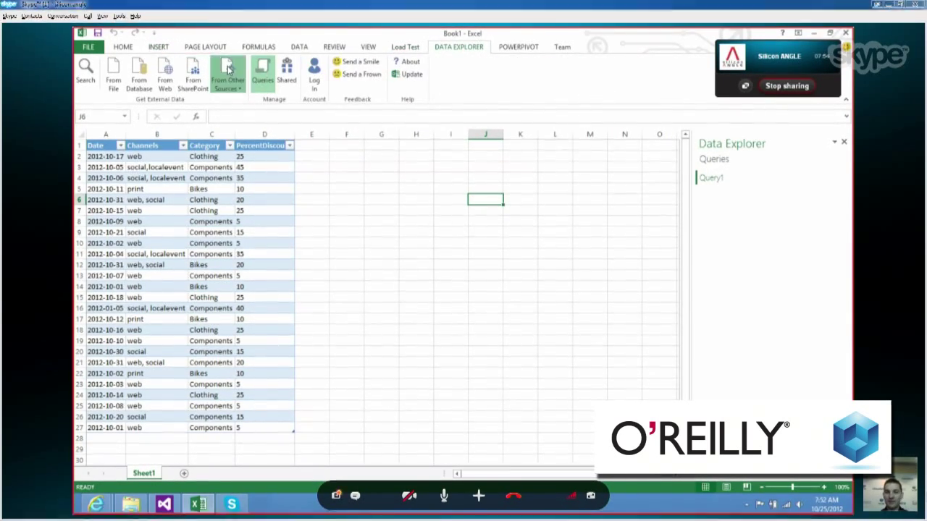
Step: Start a Hadoop Distributed File System import pointed at the localhost server
left_click(228, 69)
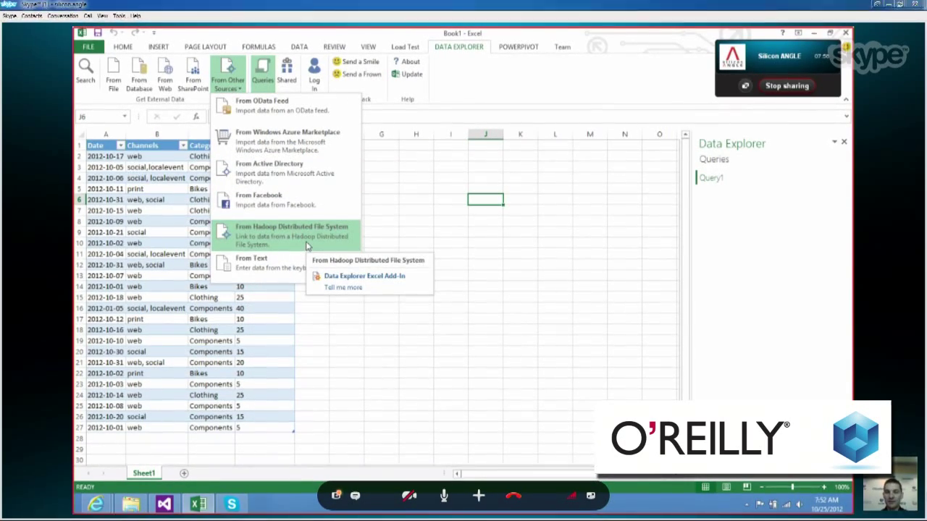
left_click(364, 275)
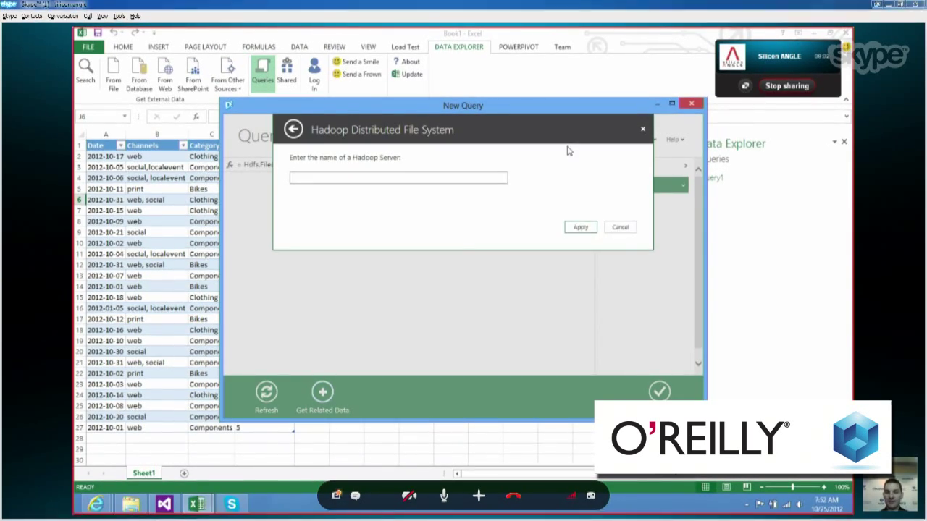
type("localhost")
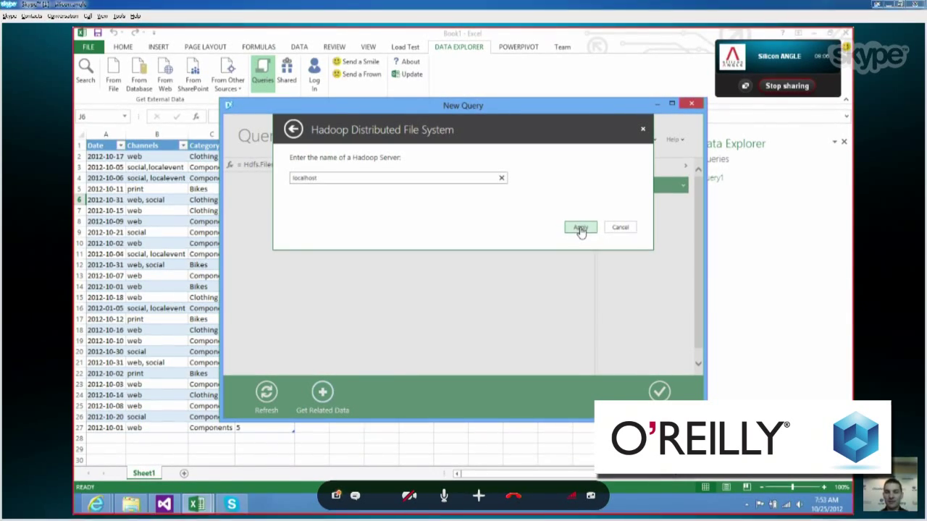
left_click(579, 225)
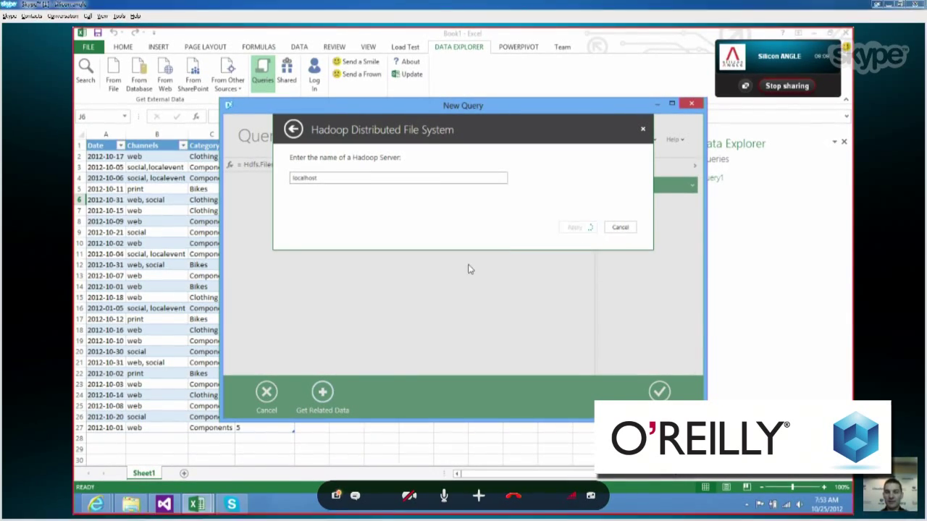
left_click(574, 226)
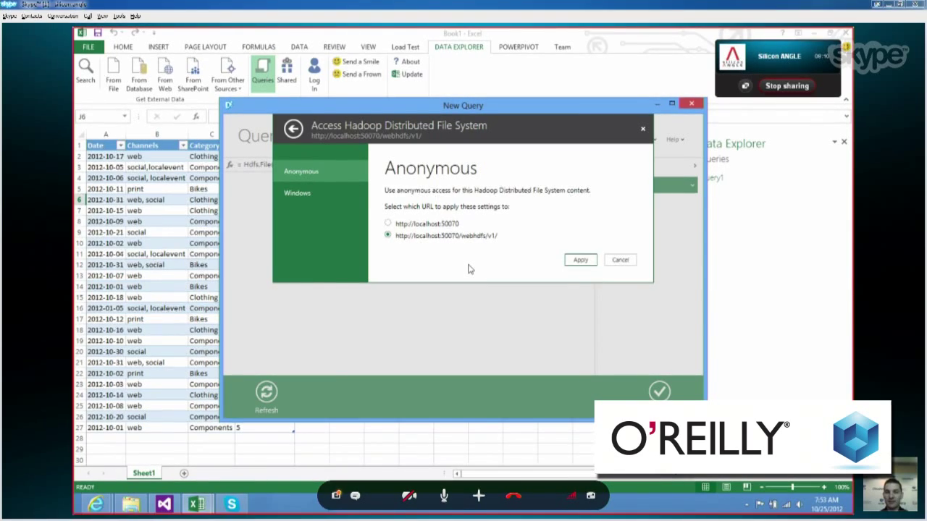
Step: Use the webhdfs address with Anonymous access so Query2 lists the cluster's files
left_click(579, 261)
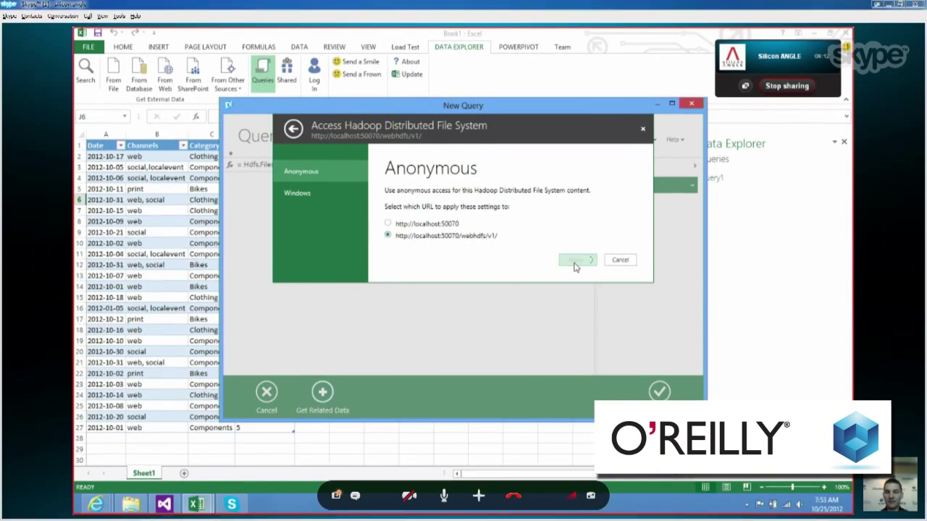
left_click(574, 259)
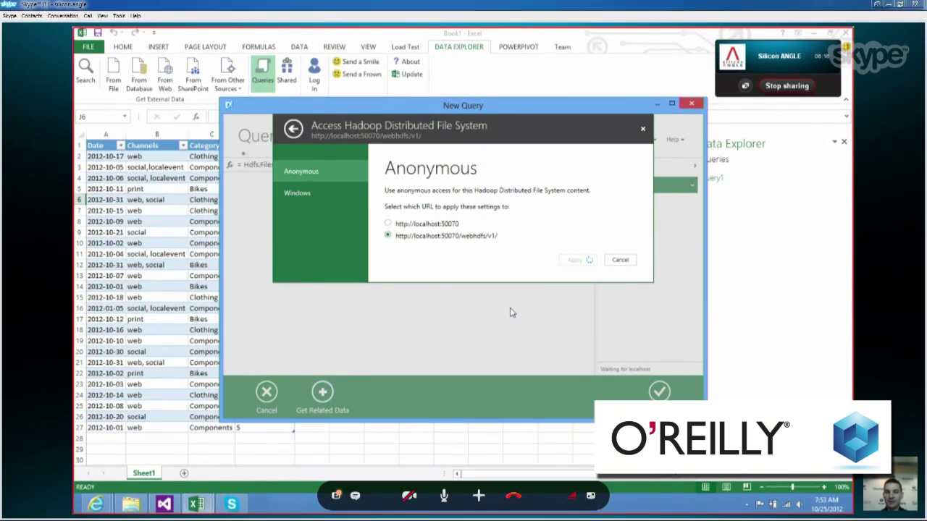
left_click(573, 259)
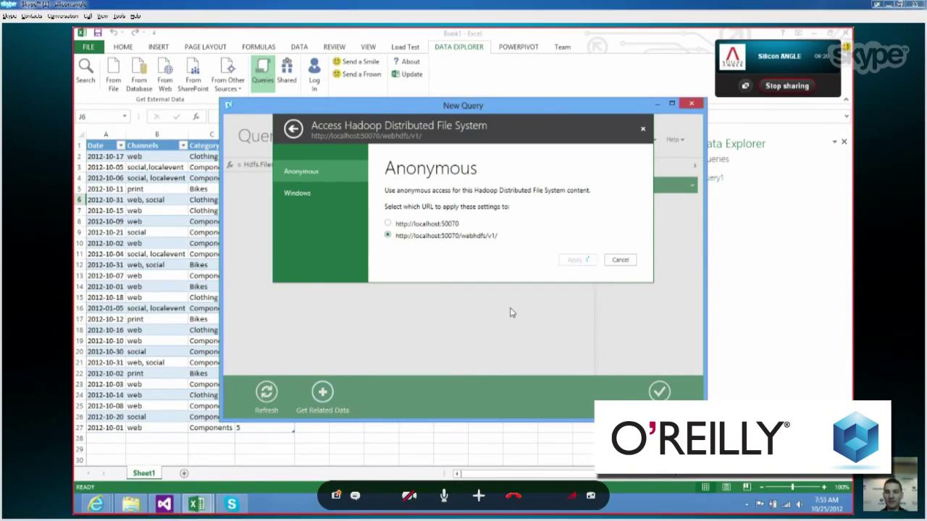
left_click(574, 259)
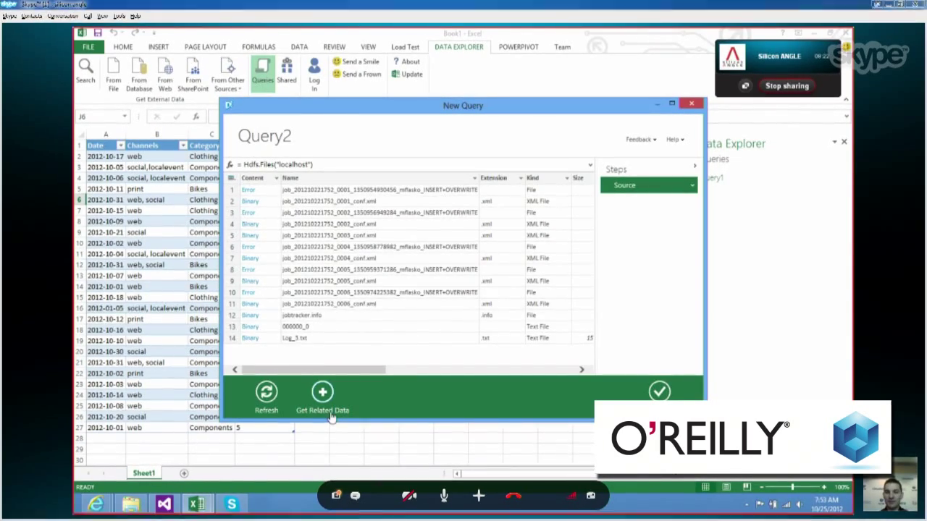
Step: Load the 000000_0 results file and split its lines into a comma-delimited table, truncating extra columns
scroll("right", 3)
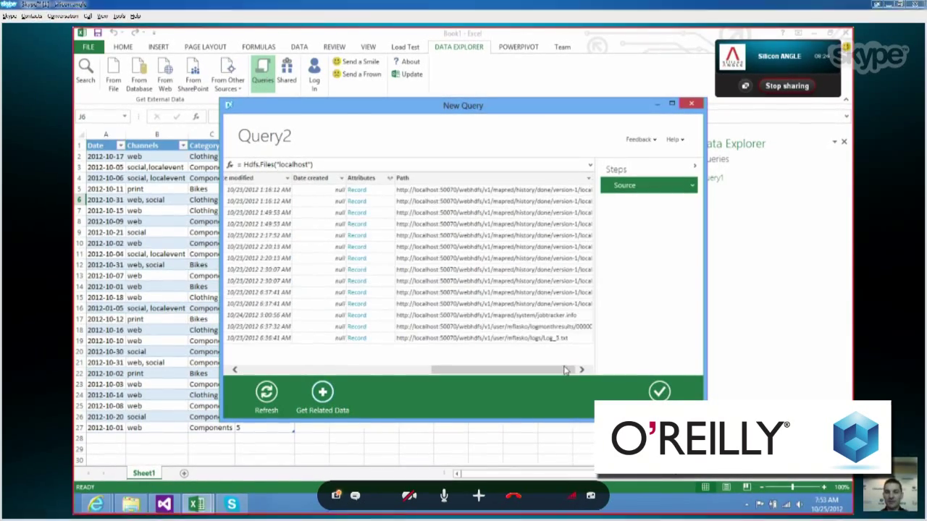
left_click(492, 291)
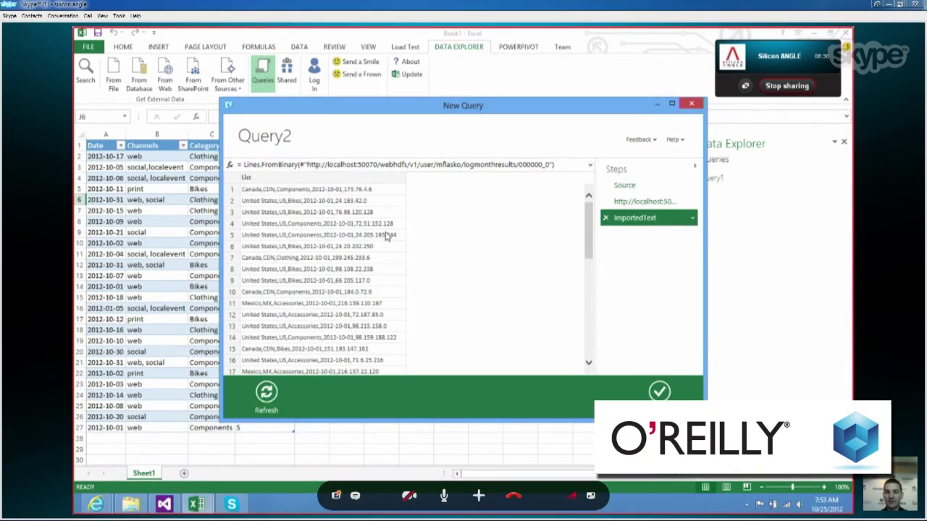
mouse_move(449, 225)
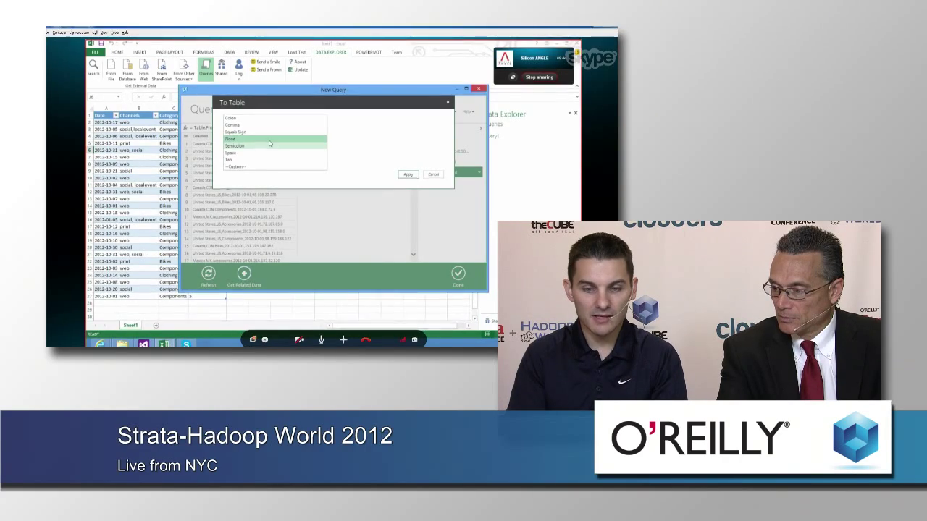
left_click(232, 139)
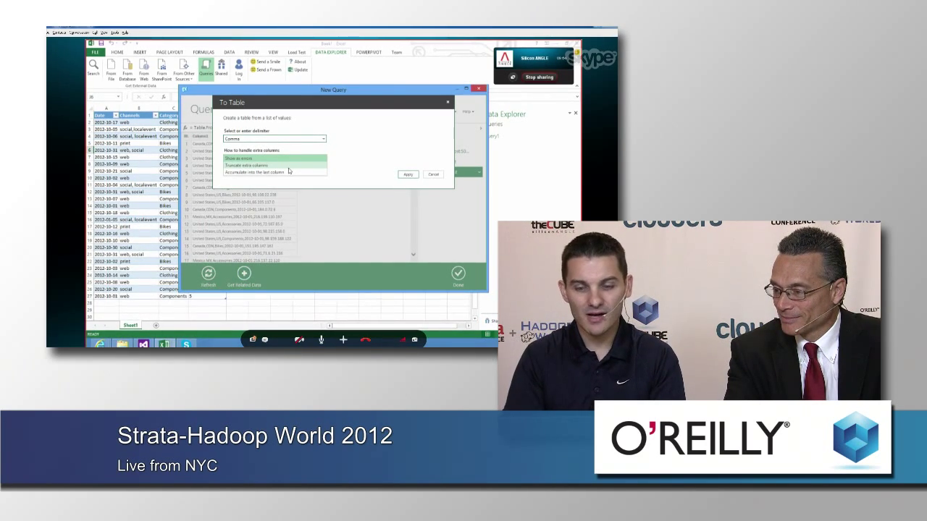
left_click(246, 166)
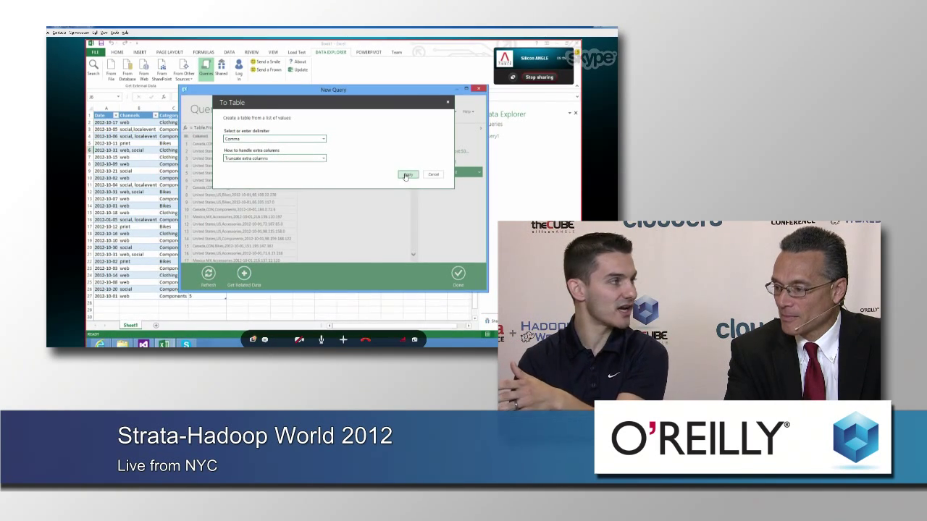
left_click(407, 174)
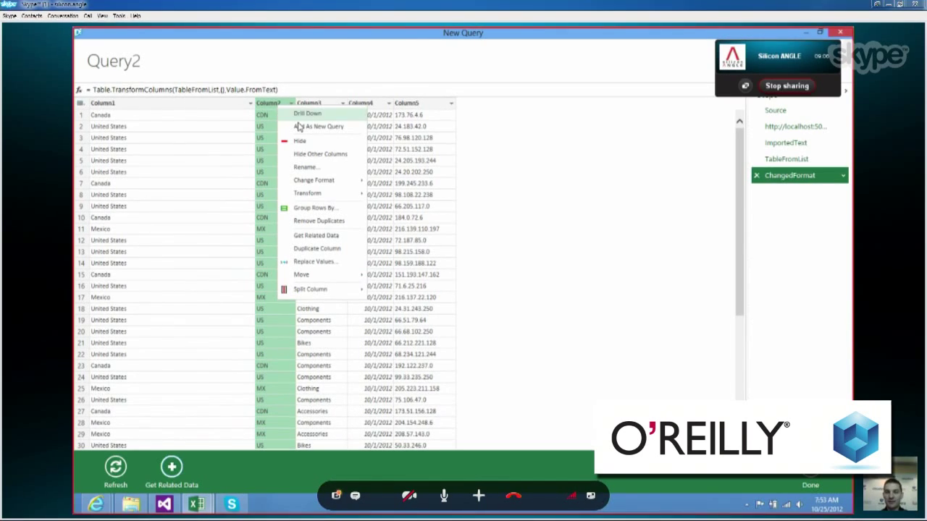
Step: Remove the country-code column and rename the category column to item
left_click(299, 140)
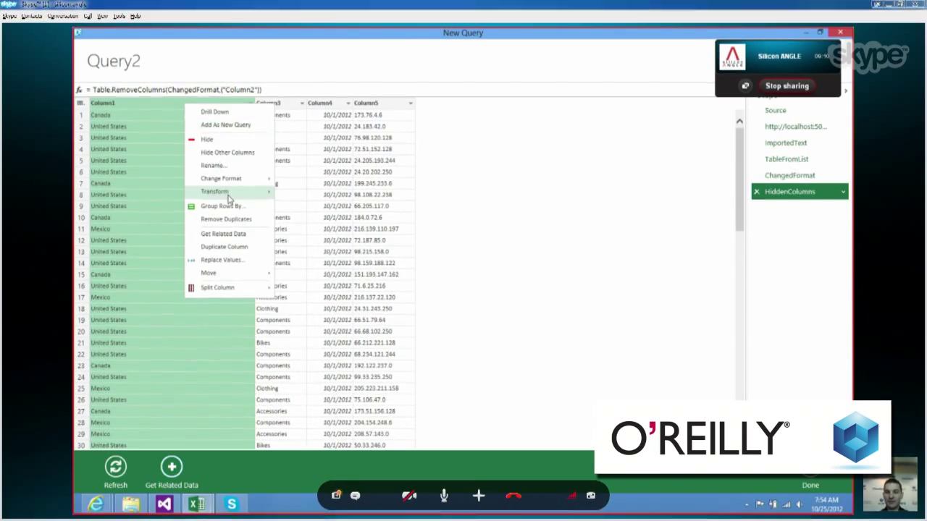
mouse_move(220, 205)
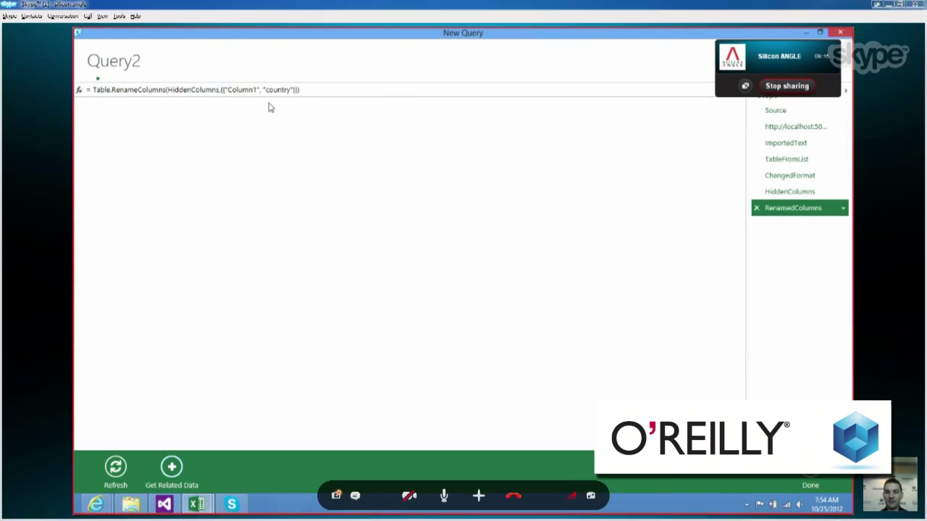
right_click(172, 101)
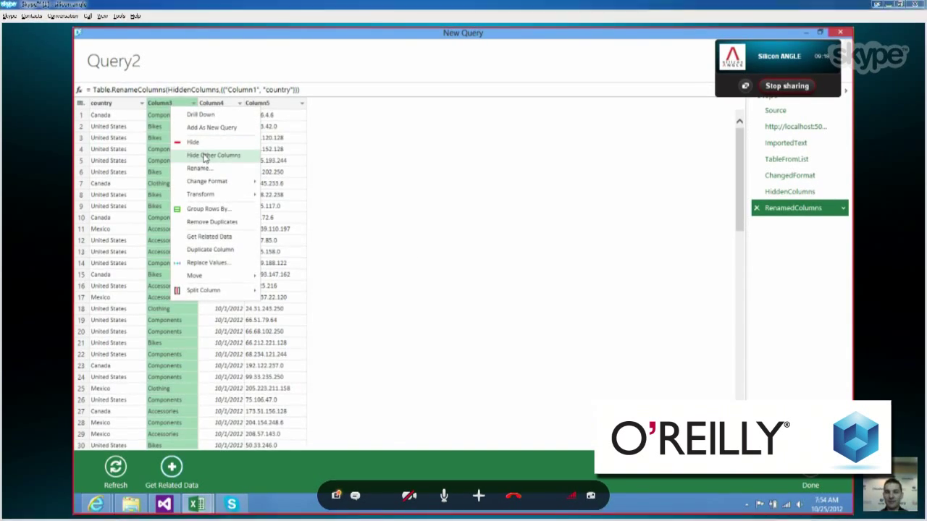
left_click(213, 155)
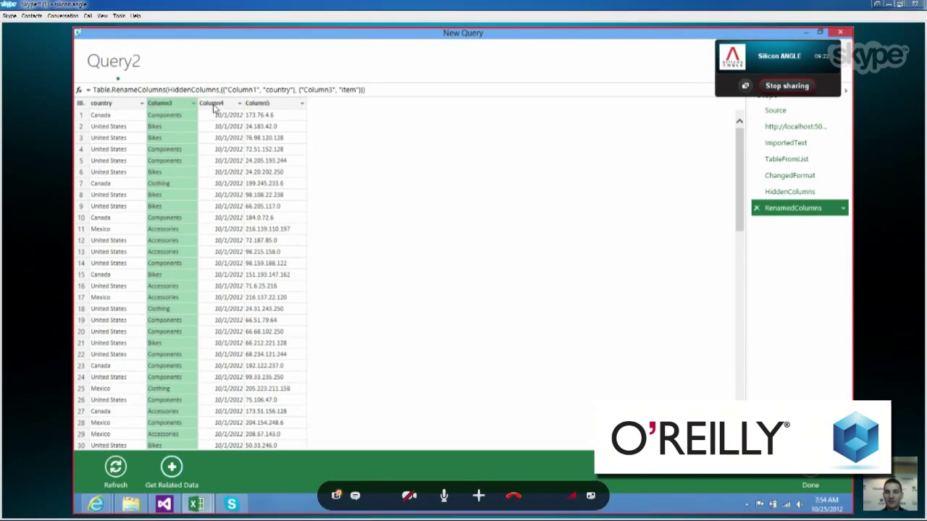
Step: Rename the remaining columns date and ipaddress and name the query traffic
right_click(211, 102)
type("date")
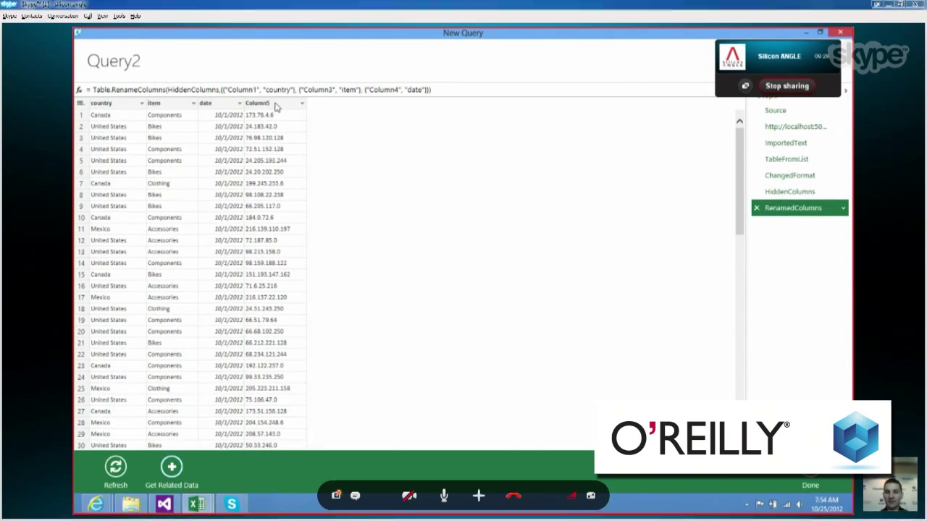
right_click(258, 103)
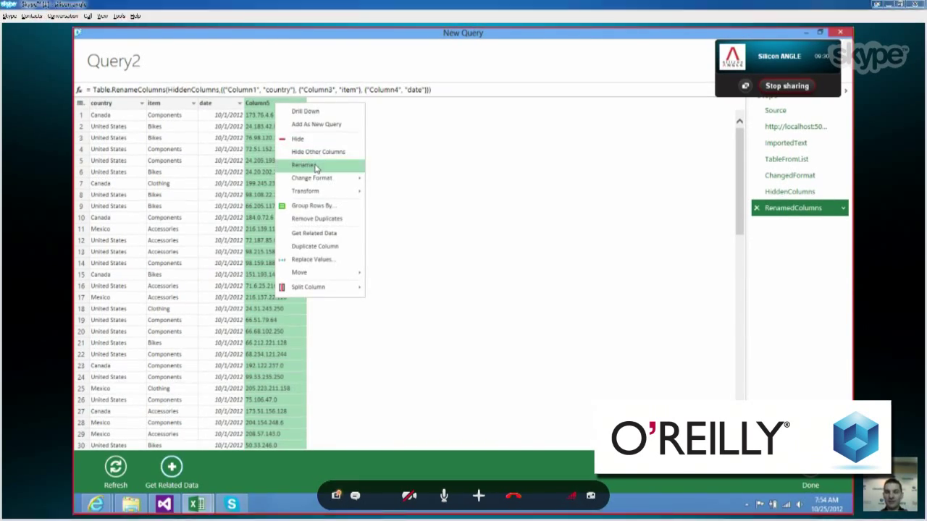
left_click(303, 165)
type("ipaddress")
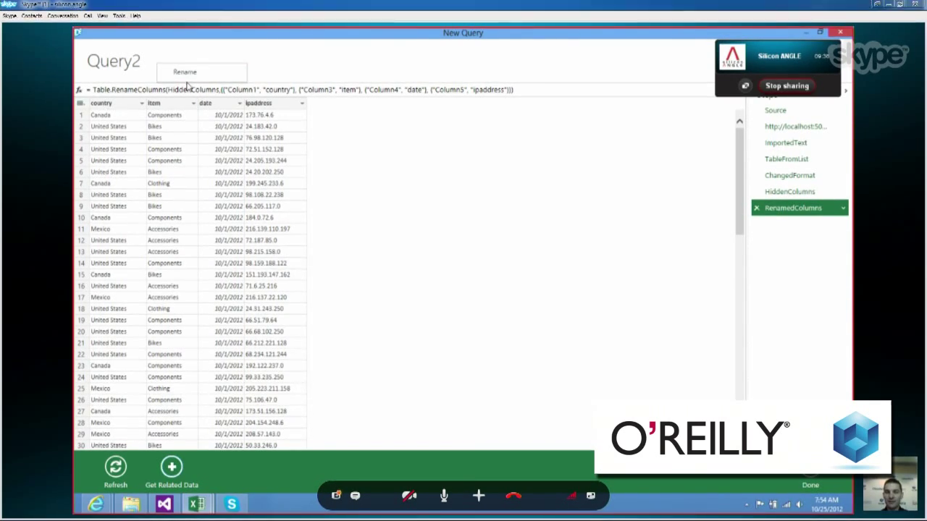
type("taffic")
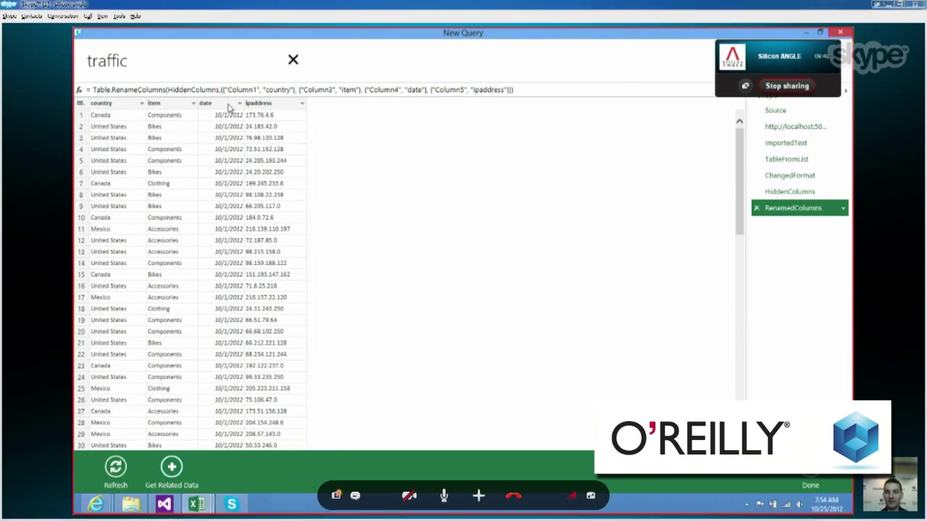
mouse_move(443, 202)
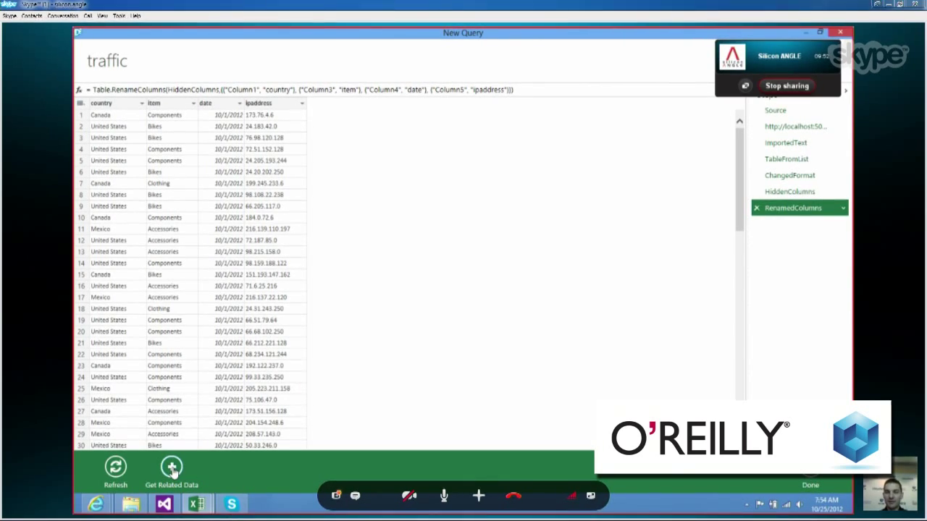
Step: Get related data from Query1, matching date and item to Date and Category, producing NewColumn
left_click(171, 470)
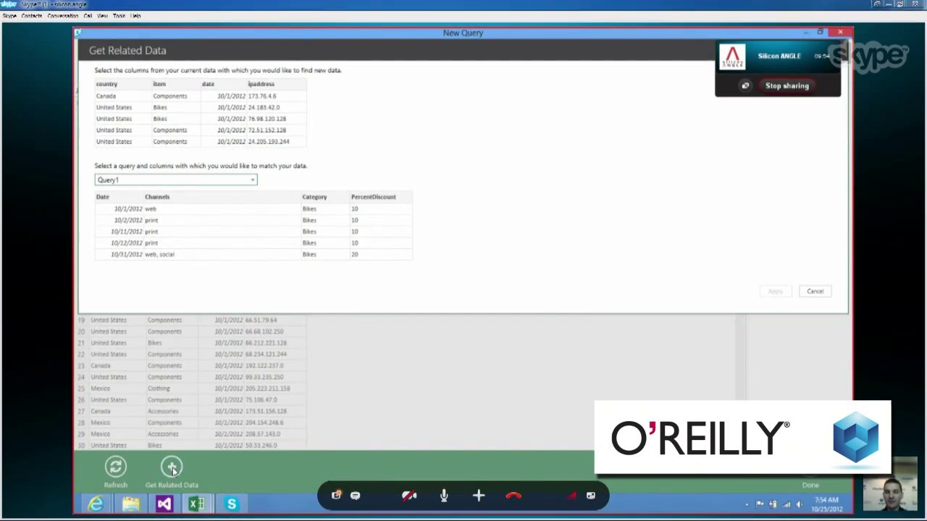
mouse_move(229, 228)
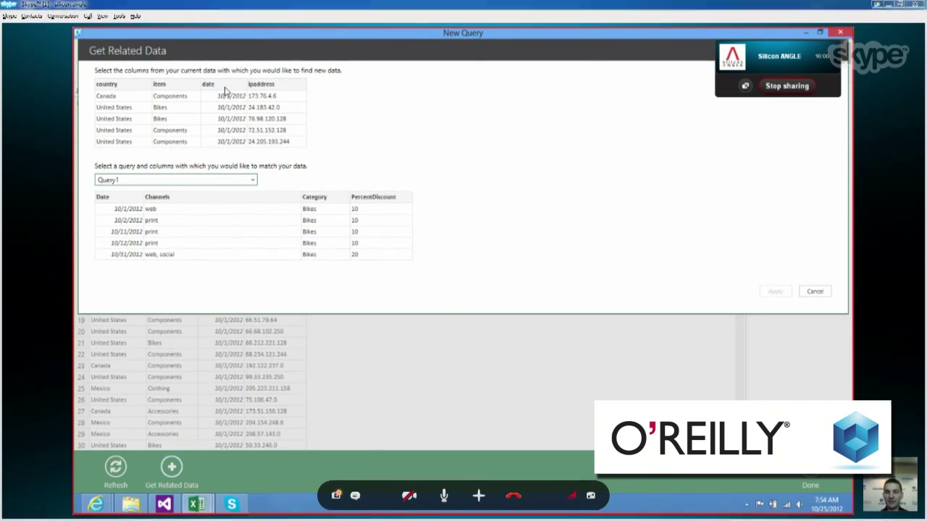
left_click(209, 84)
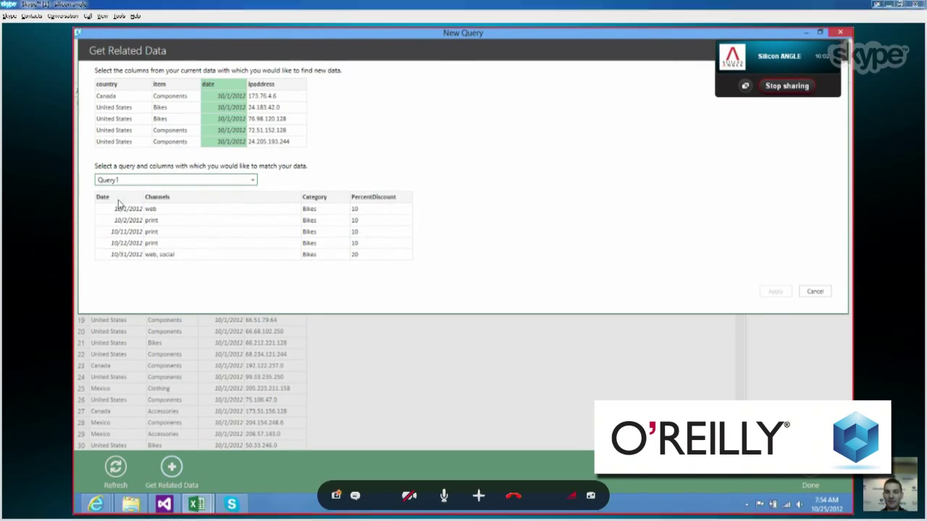
left_click(160, 84)
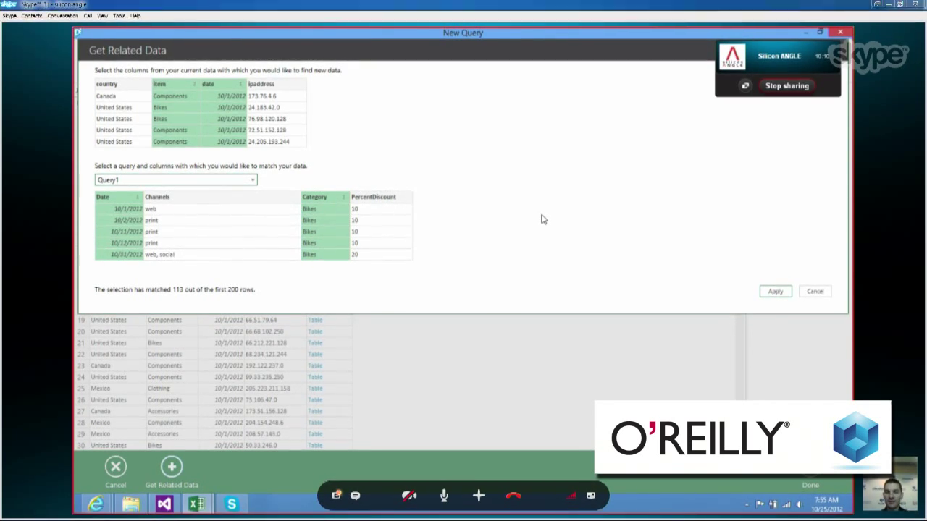
mouse_move(775, 291)
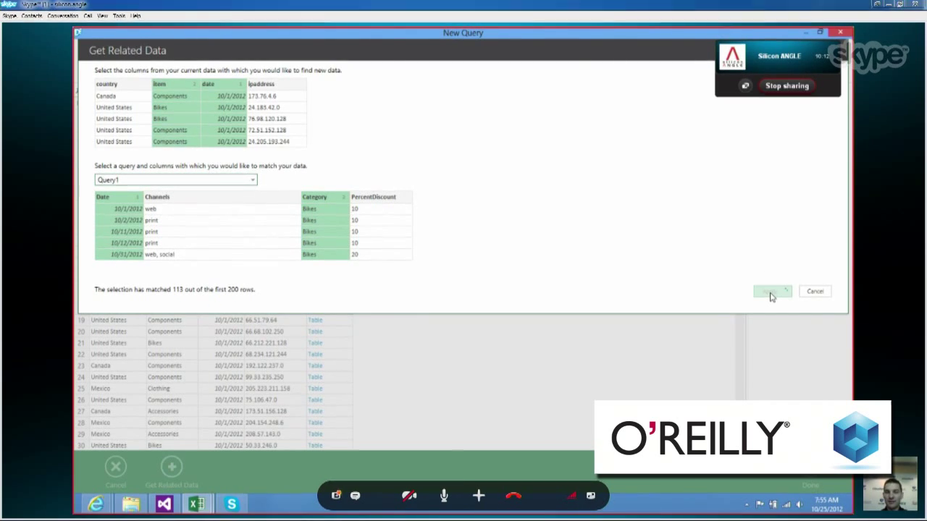
left_click(771, 291)
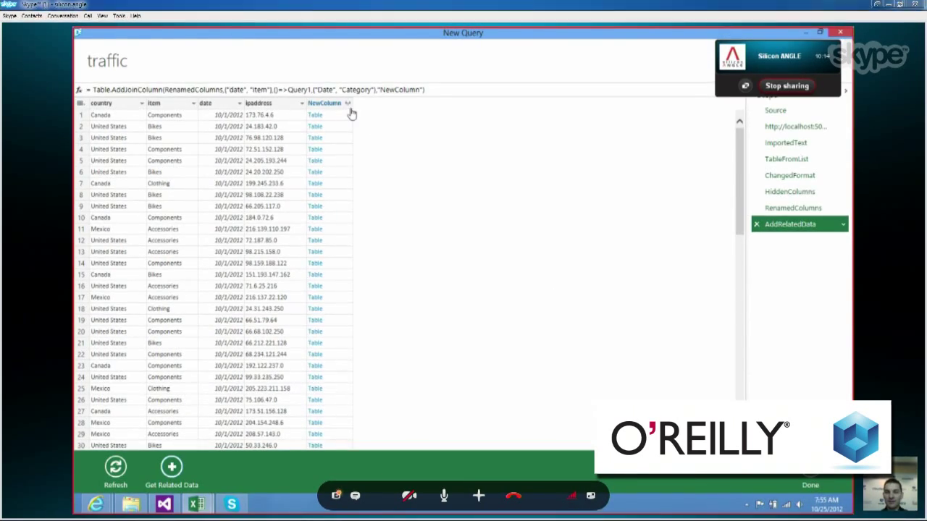
Step: Expand NewColumn keeping only the Channels and PercentDiscount fields
left_click(347, 102)
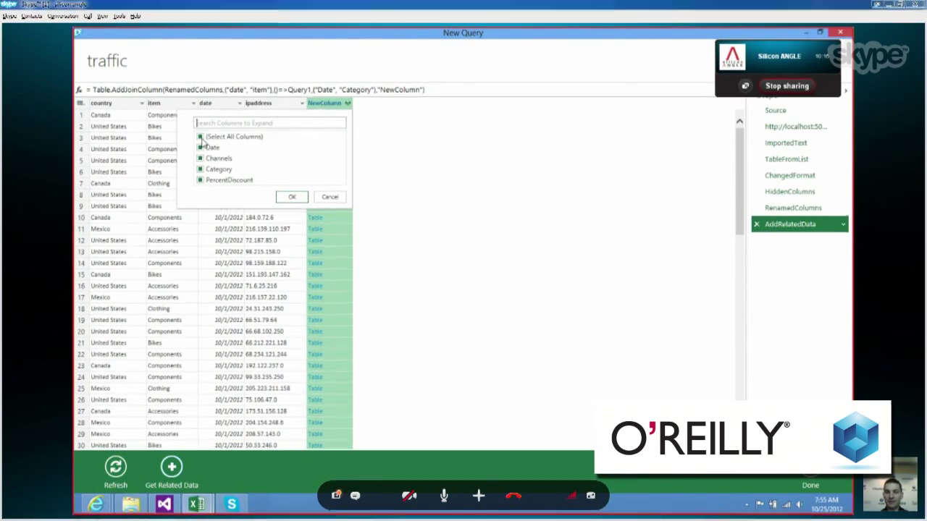
left_click(200, 136)
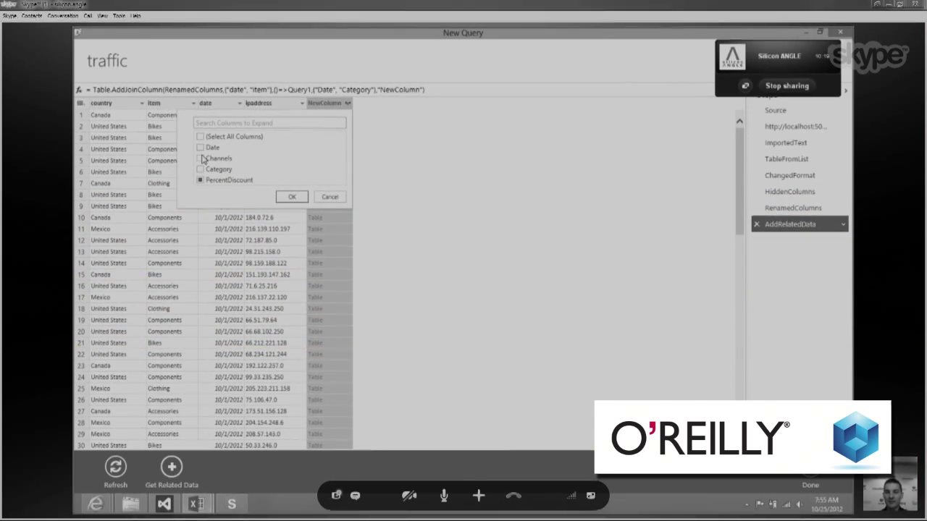
left_click(292, 197)
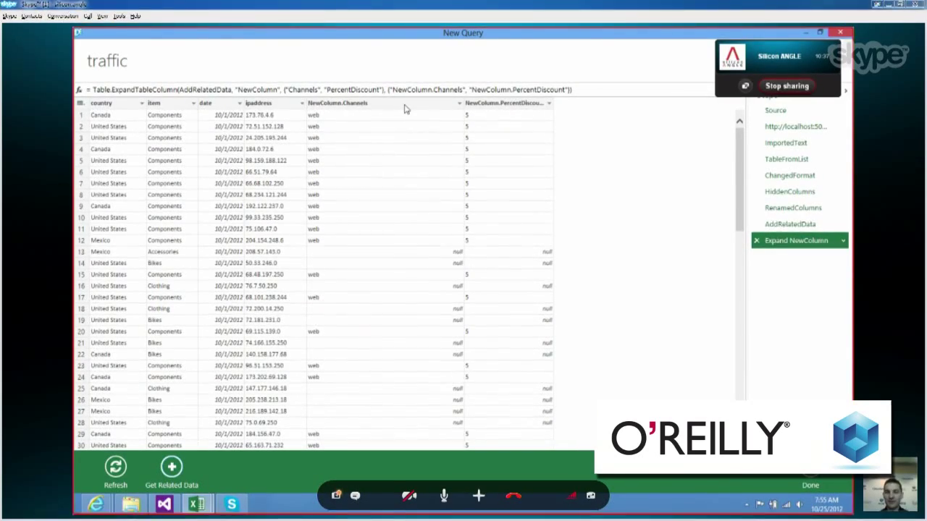
Step: Replace null with blank in the Channels column
right_click(336, 102)
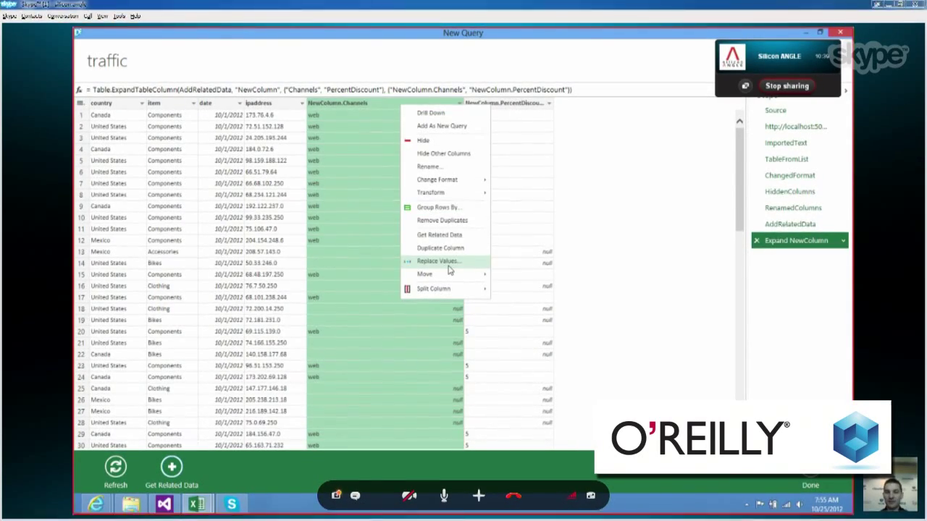
mouse_move(440, 247)
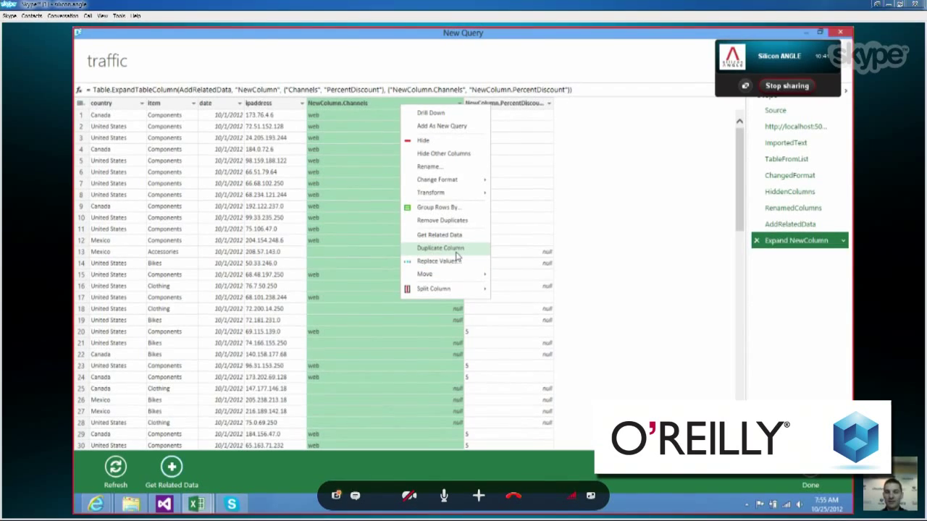
left_click(440, 260)
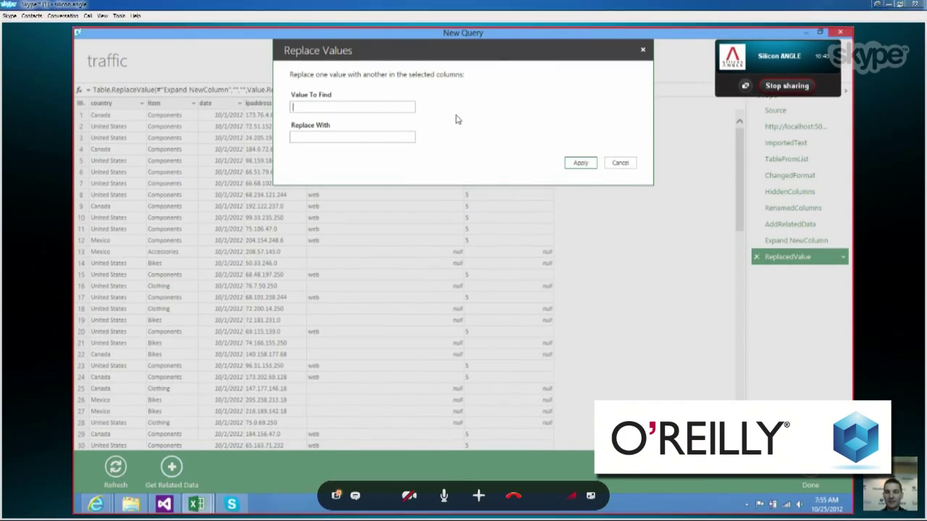
type("null")
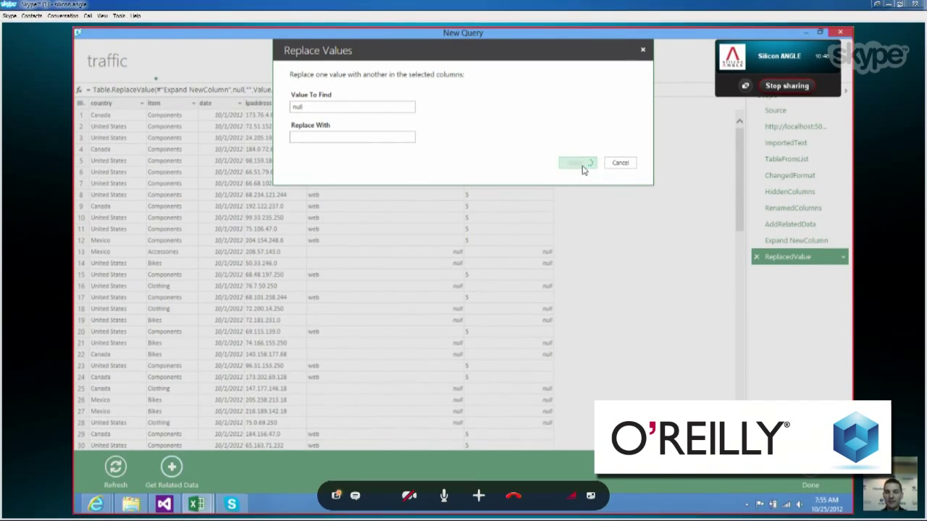
left_click(576, 162)
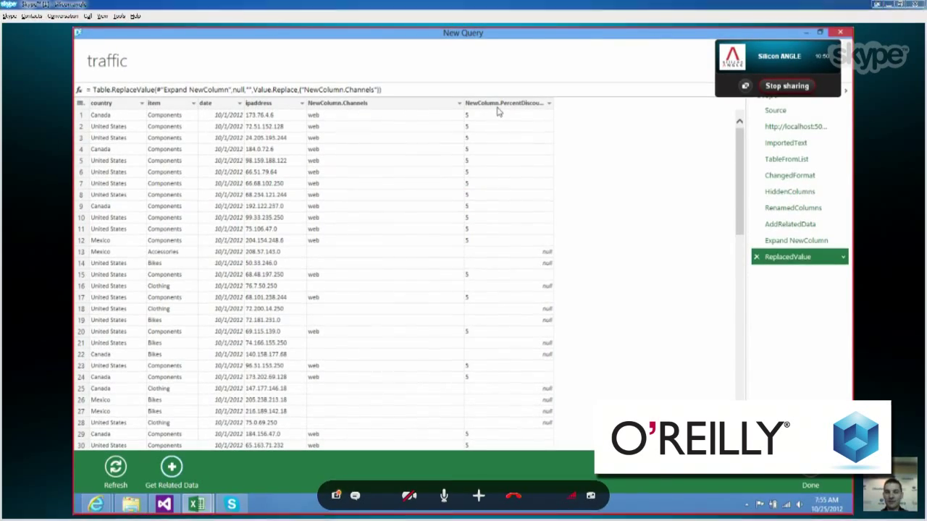
Step: Replace null with 0 in the PercentDiscount column and finish editing the traffic query
right_click(504, 103)
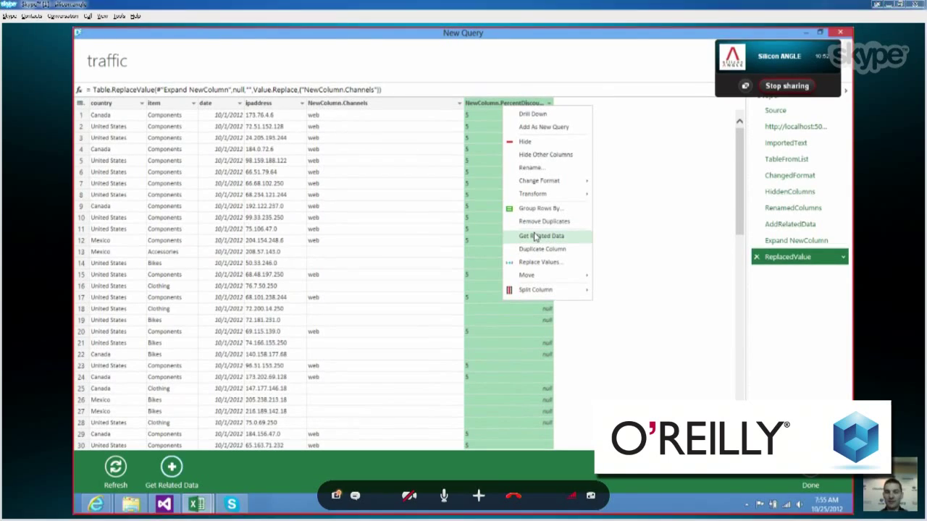
left_click(540, 261)
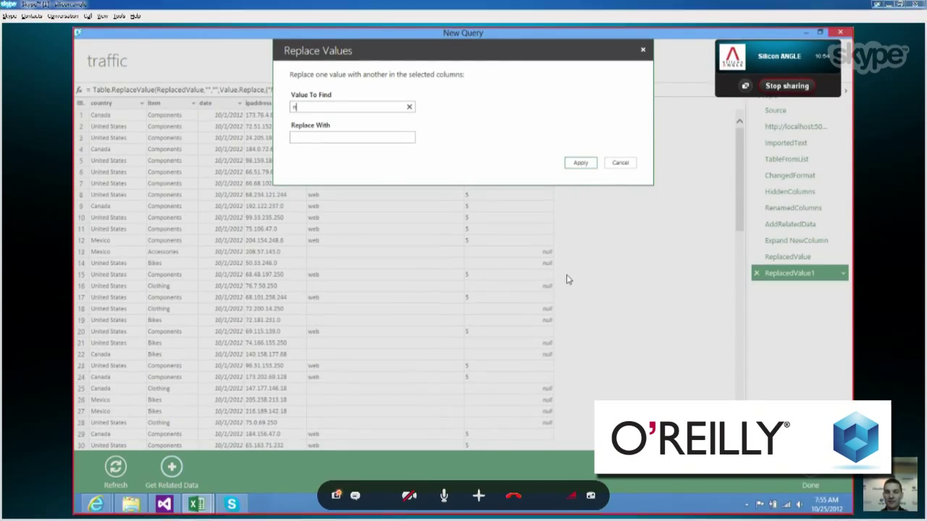
type("null")
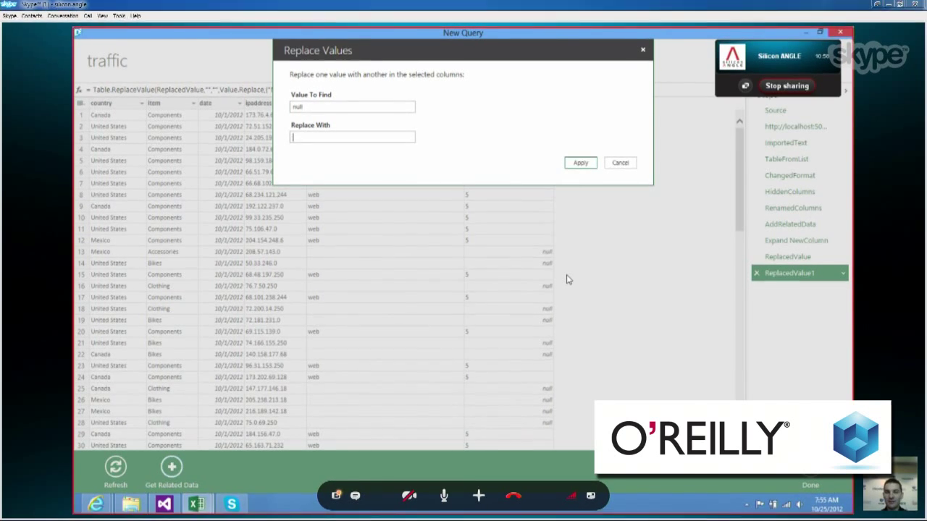
type("0")
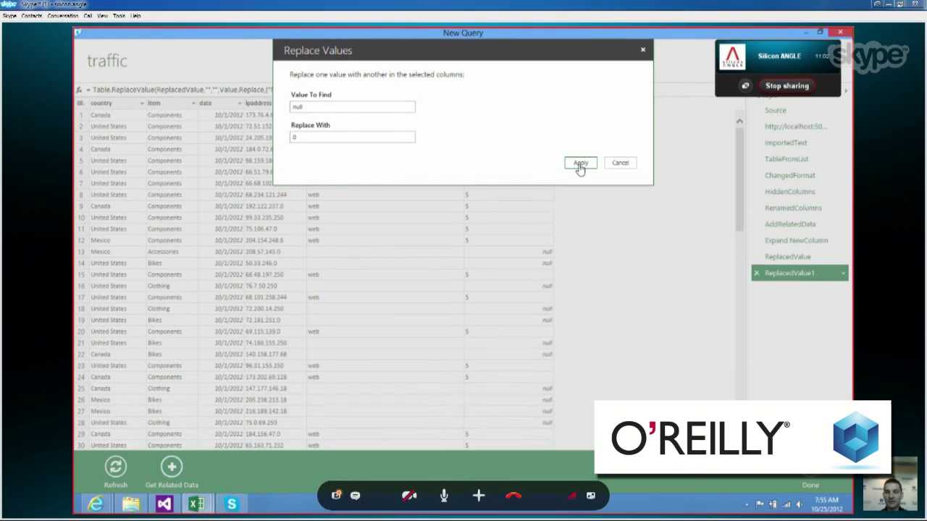
left_click(580, 162)
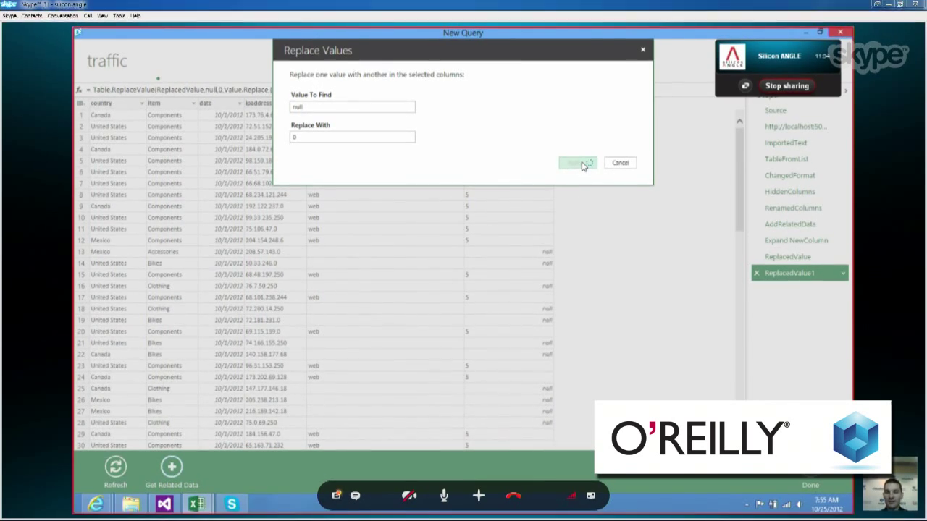
left_click(576, 162)
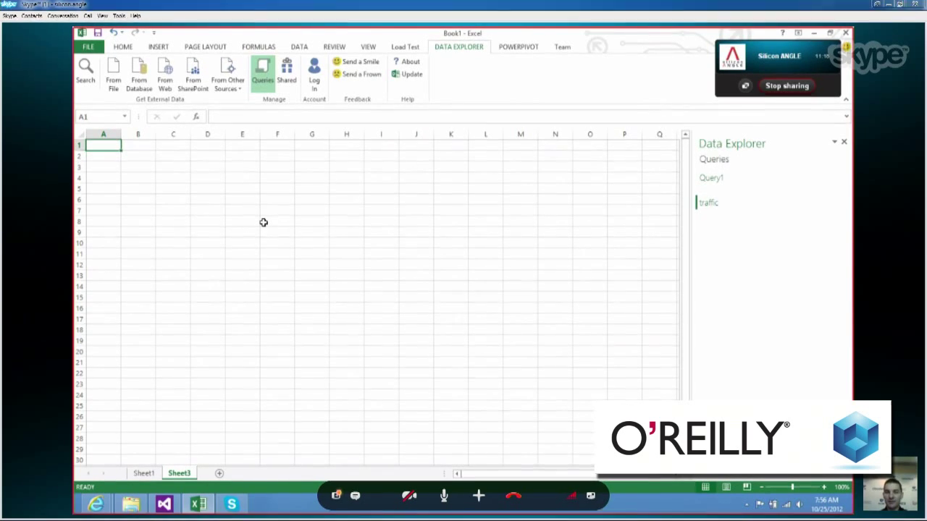
Step: Load the traffic query to the worksheet as a table with 'Add this data to the Data Model' ticked
left_click(706, 203)
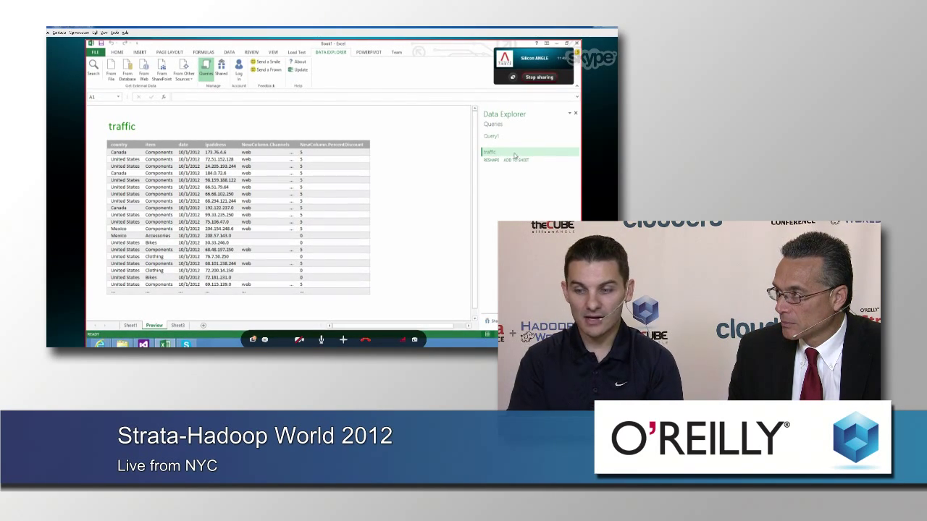
left_click(513, 160)
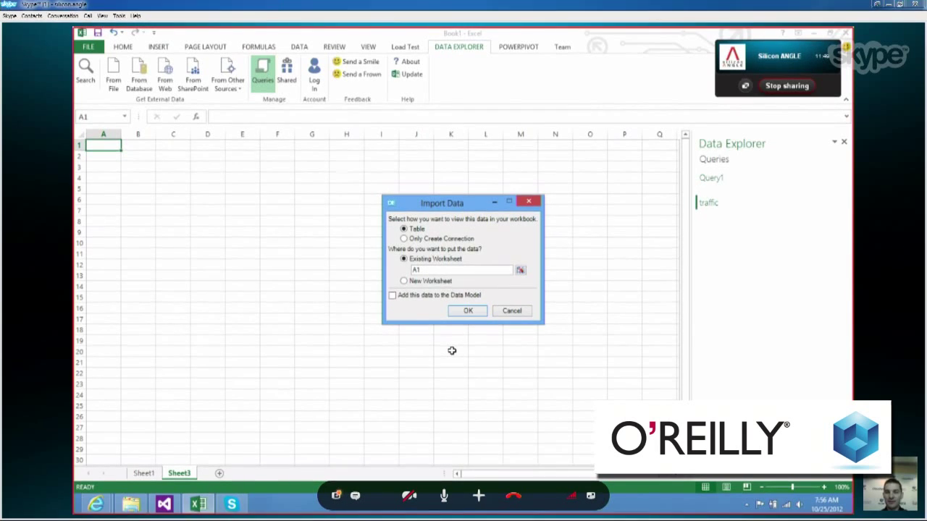
left_click(393, 295)
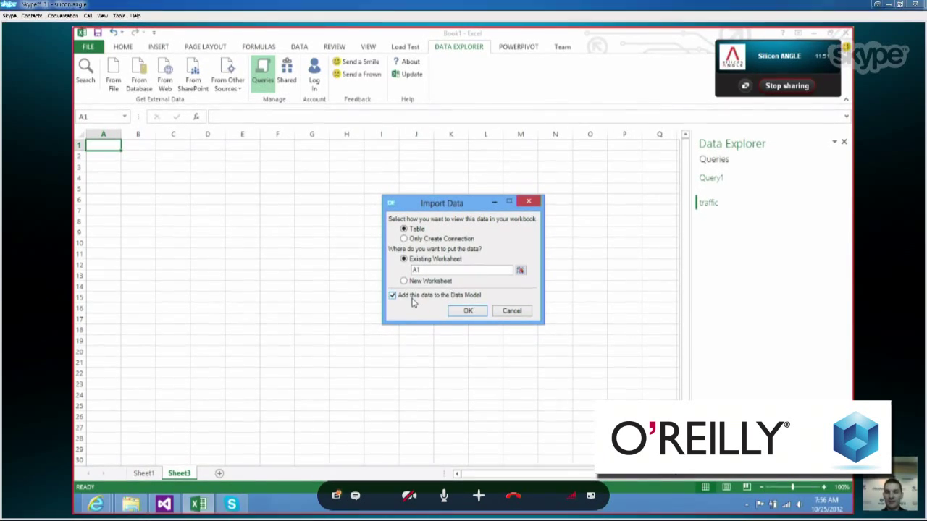
left_click(466, 310)
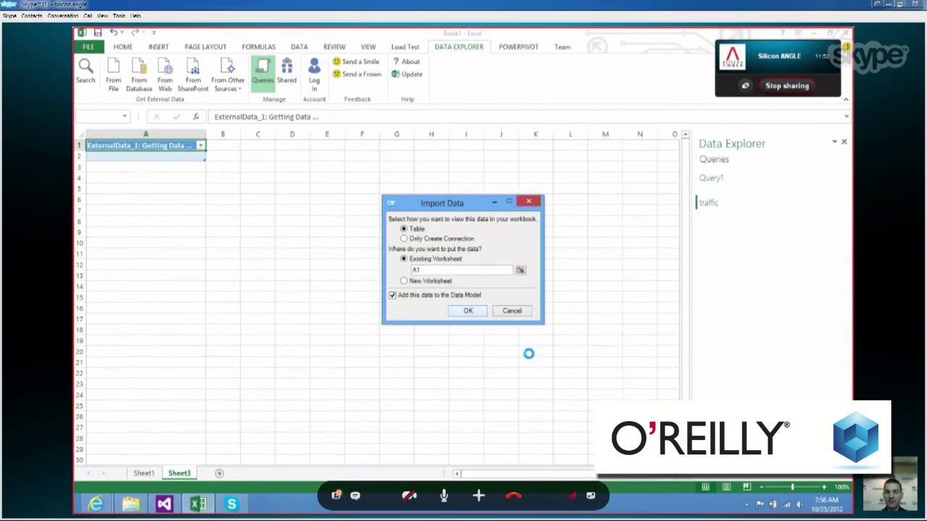
left_click(466, 310)
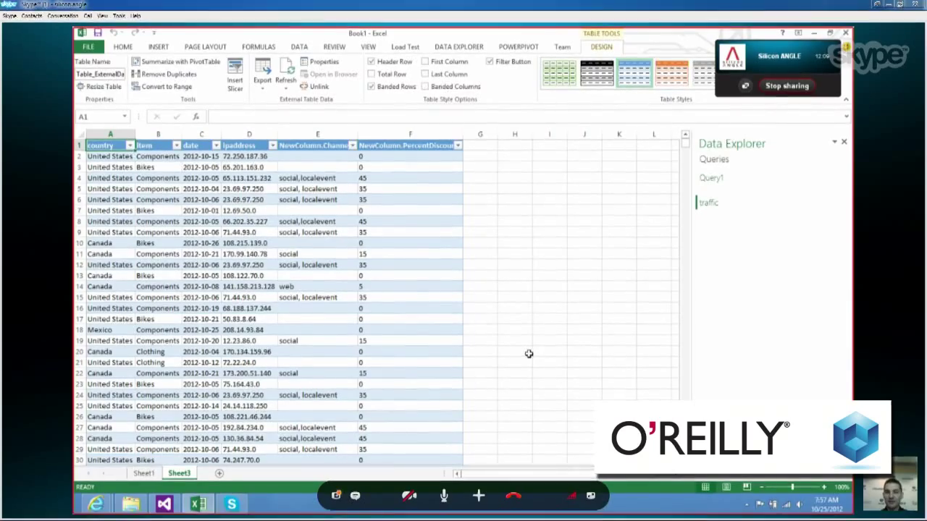
Step: Insert a blank Power View report sheet over the workbook's loaded tables
left_click(514, 145)
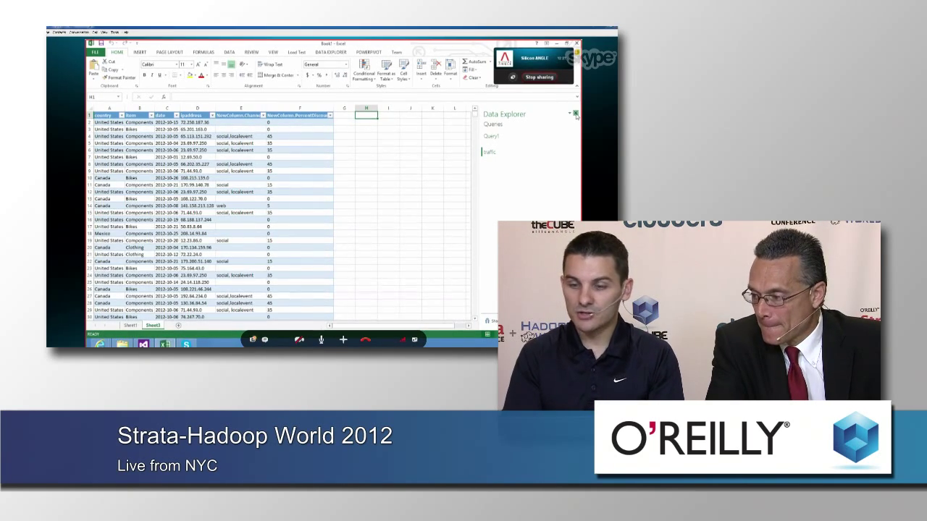
left_click(576, 115)
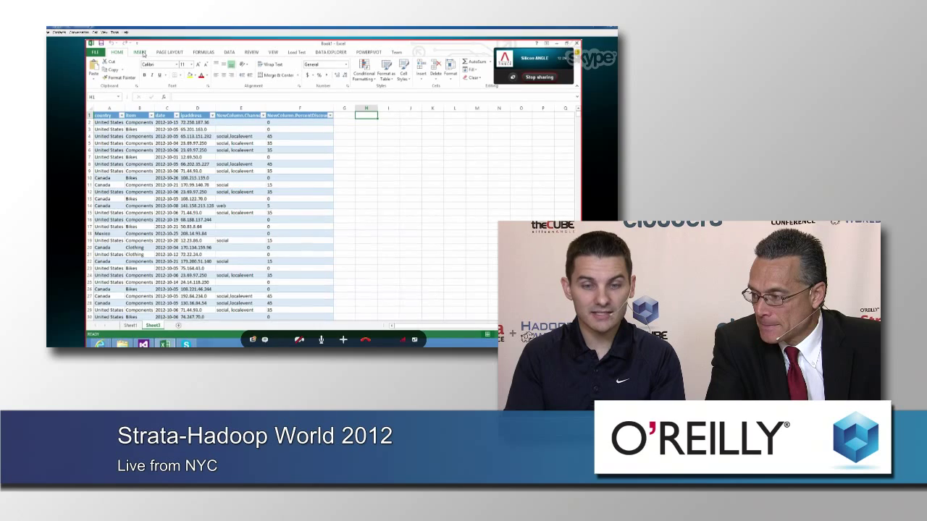
left_click(139, 52)
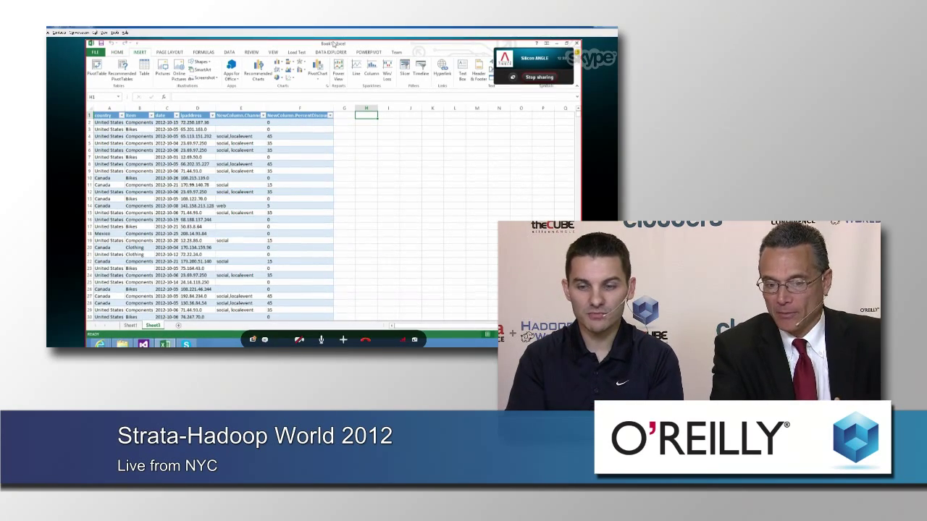
left_click(339, 70)
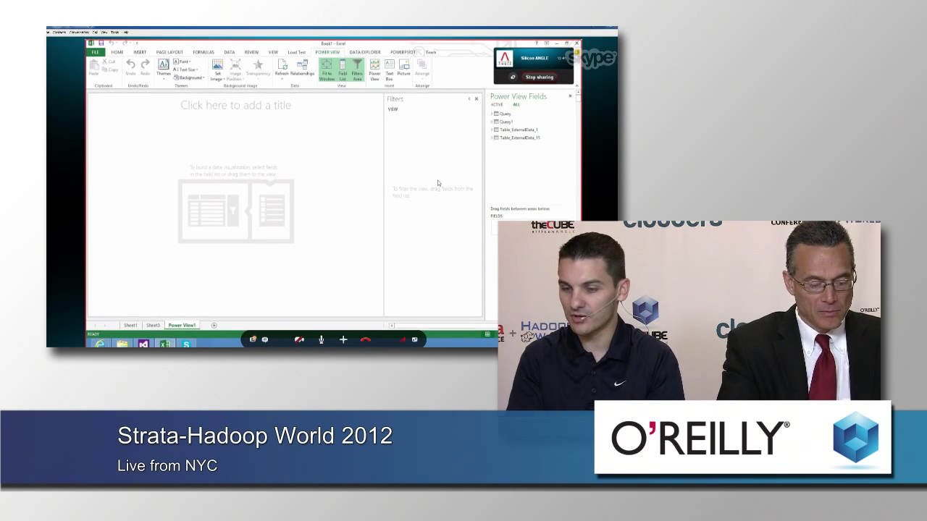
Step: Add Table_ExternalData_13's country field as a table (Canada, Mexico, United States) and enlarge it
left_click(494, 138)
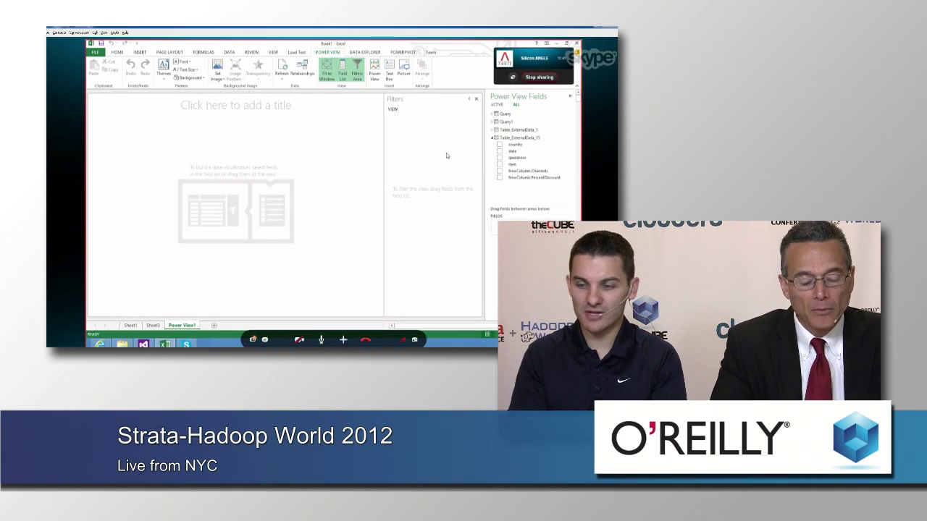
left_click(514, 145)
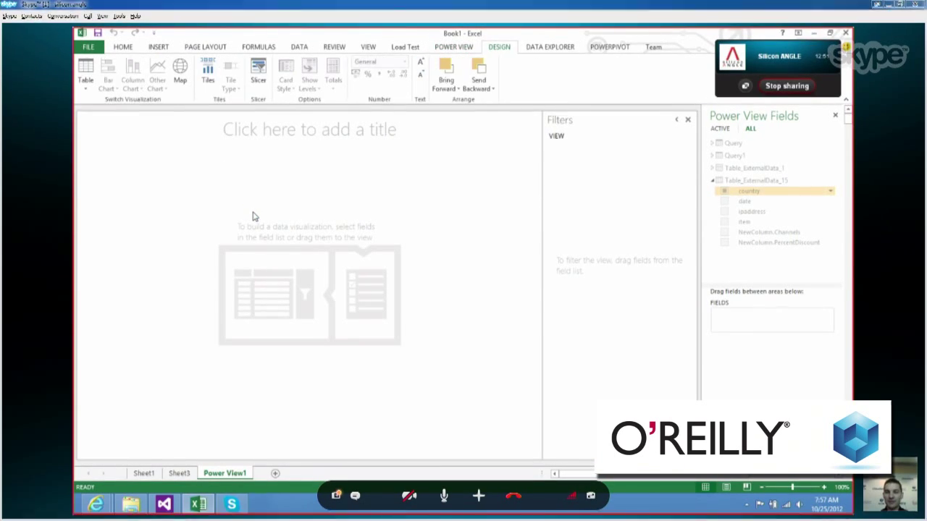
left_click(724, 191)
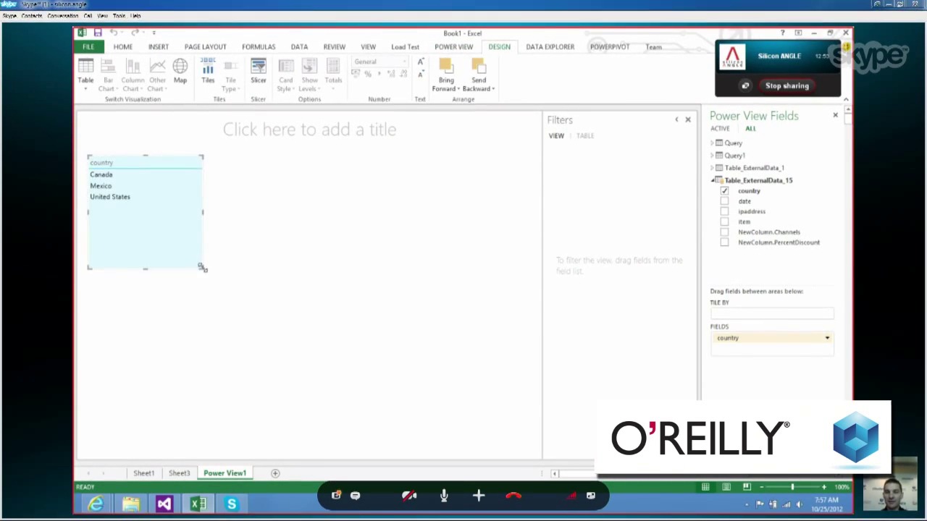
left_click_drag(202, 268, 355, 384)
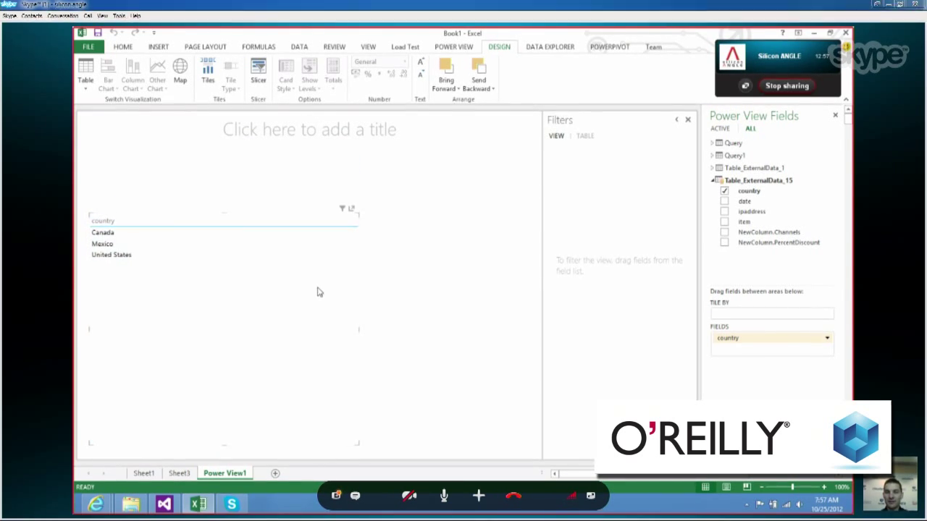
mouse_move(264, 252)
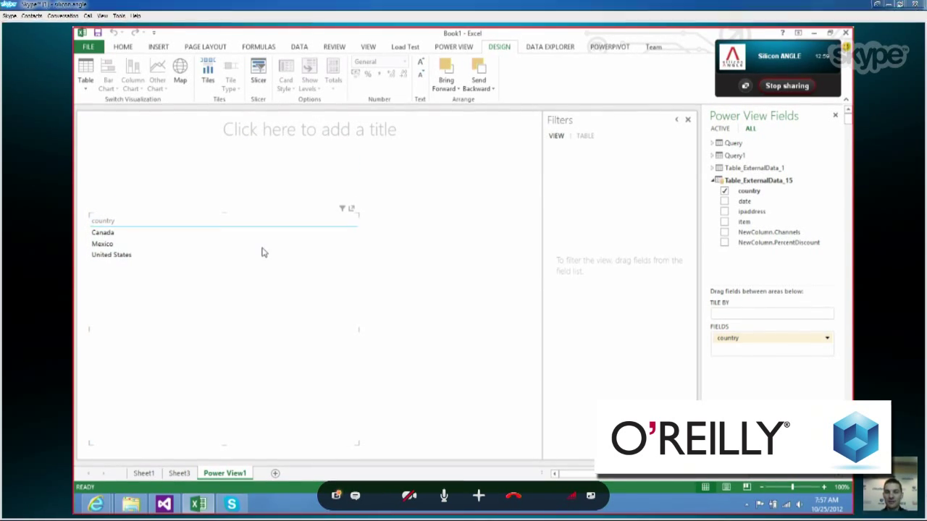
mouse_move(422, 246)
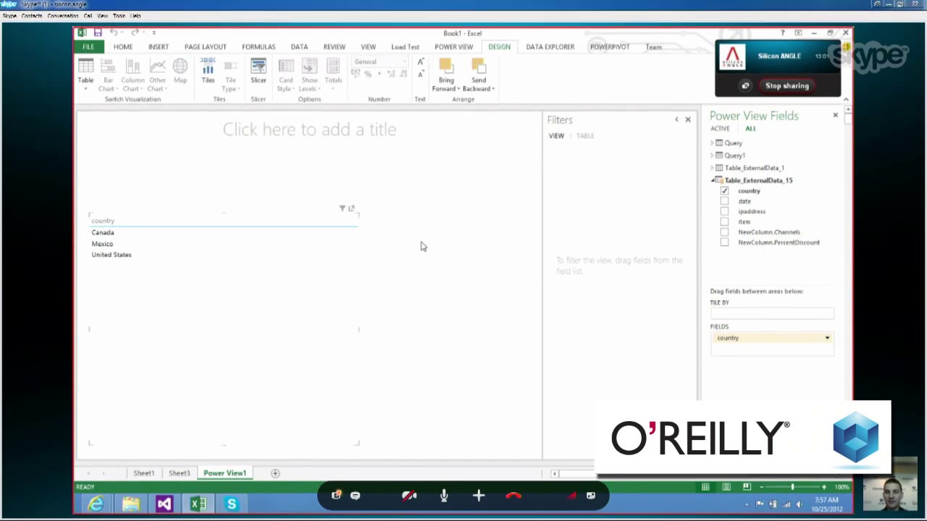
Step: Convert the country table to a map sized by IP address count and coloured by item
left_click(180, 72)
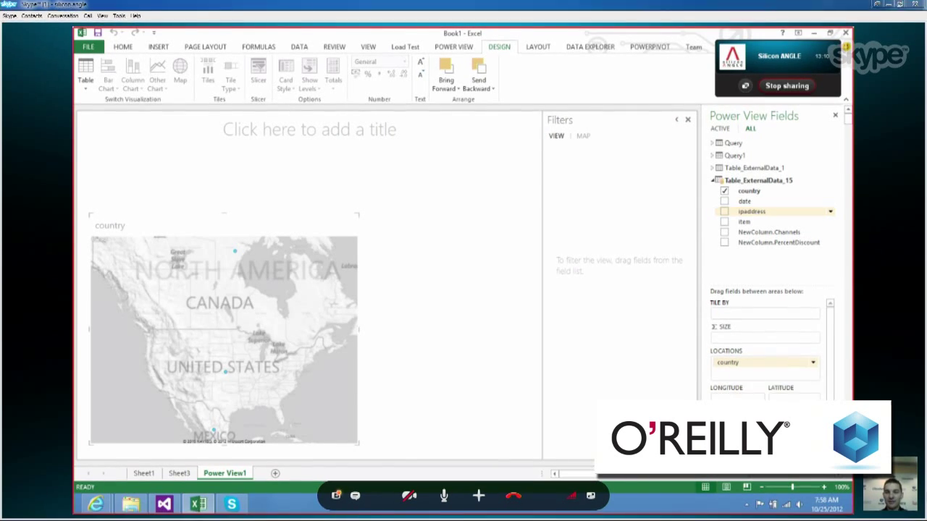
left_click_drag(750, 212, 764, 338)
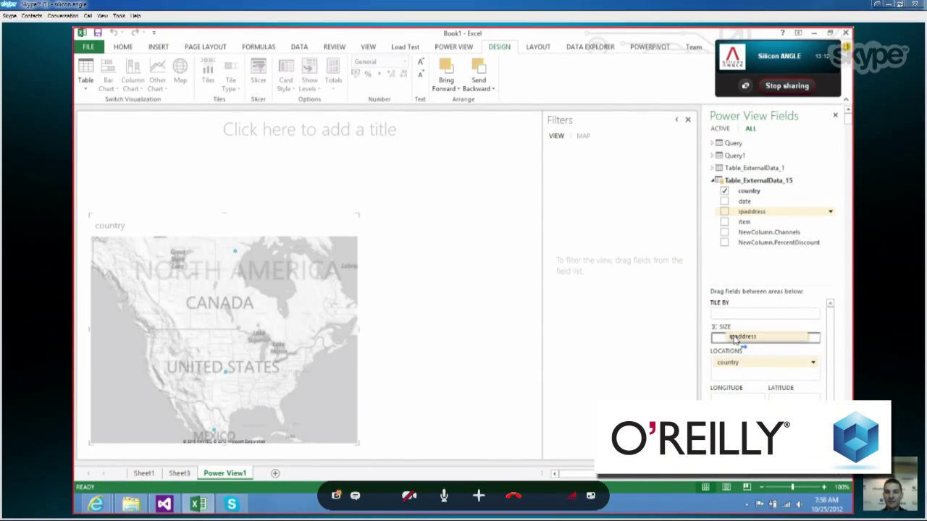
left_click(724, 211)
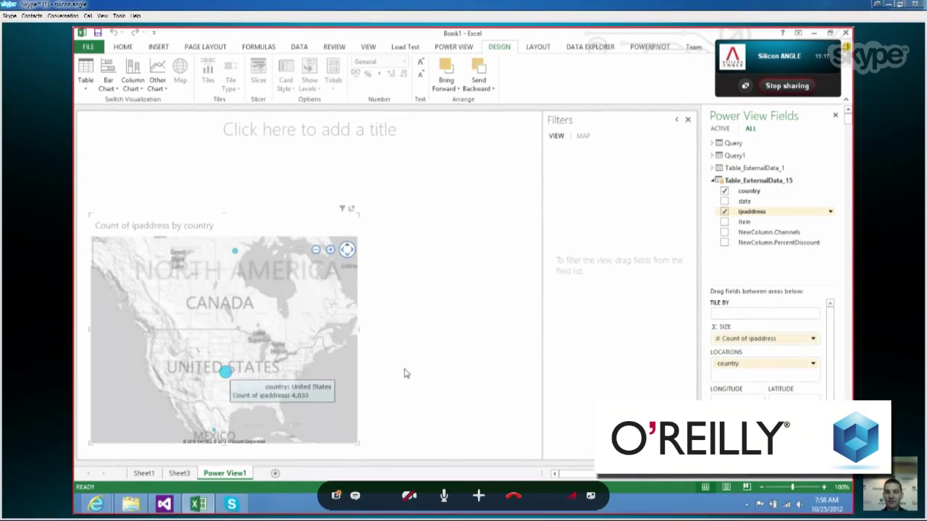
mouse_move(414, 372)
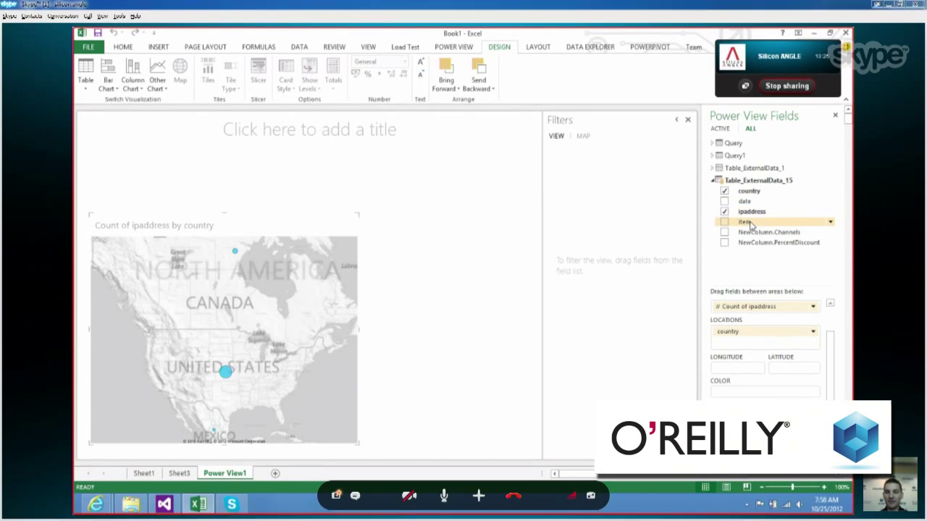
left_click_drag(744, 221, 765, 393)
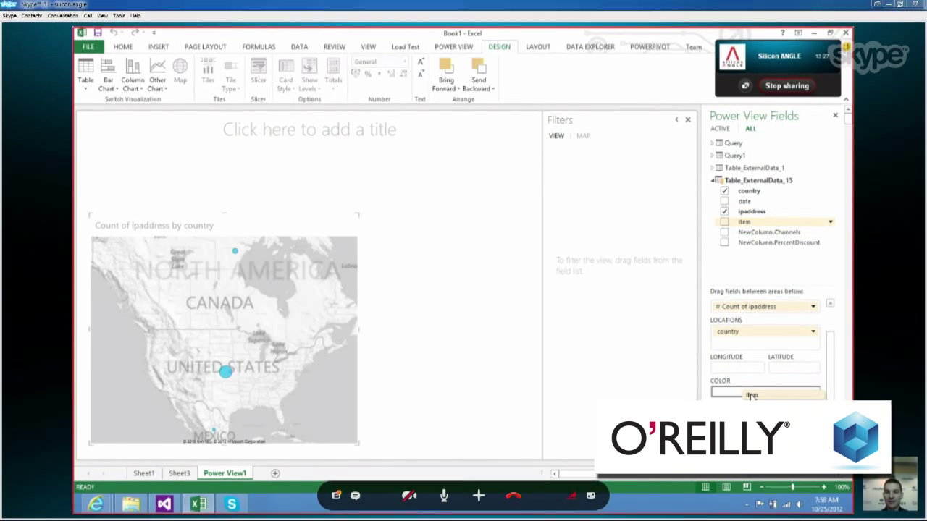
left_click(724, 220)
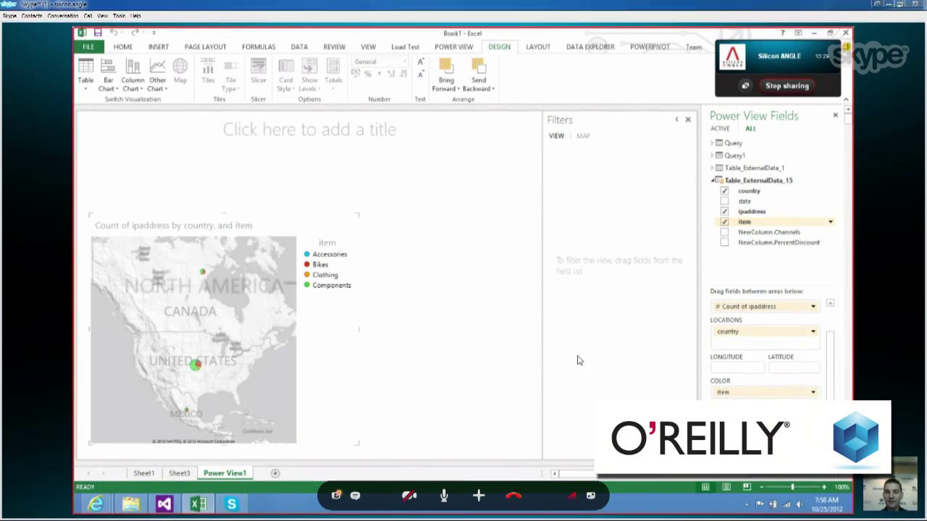
mouse_move(310, 401)
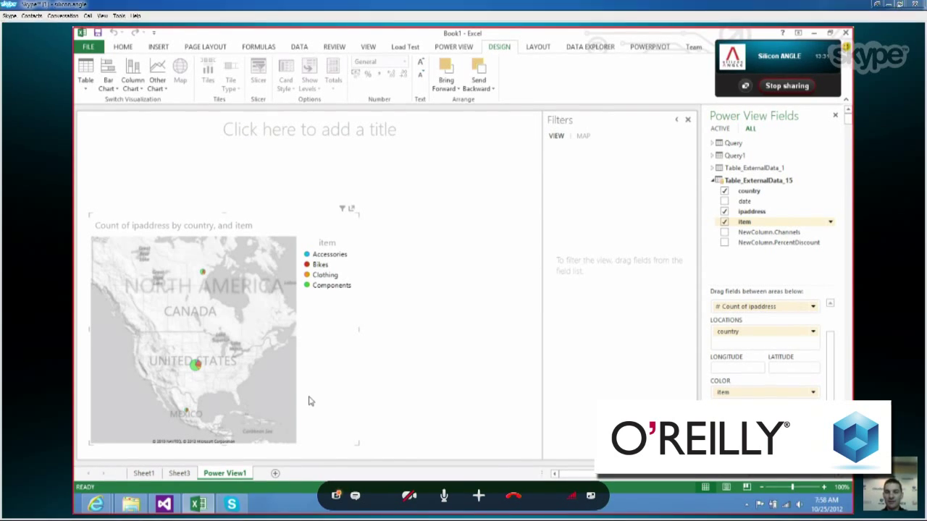
mouse_move(195, 365)
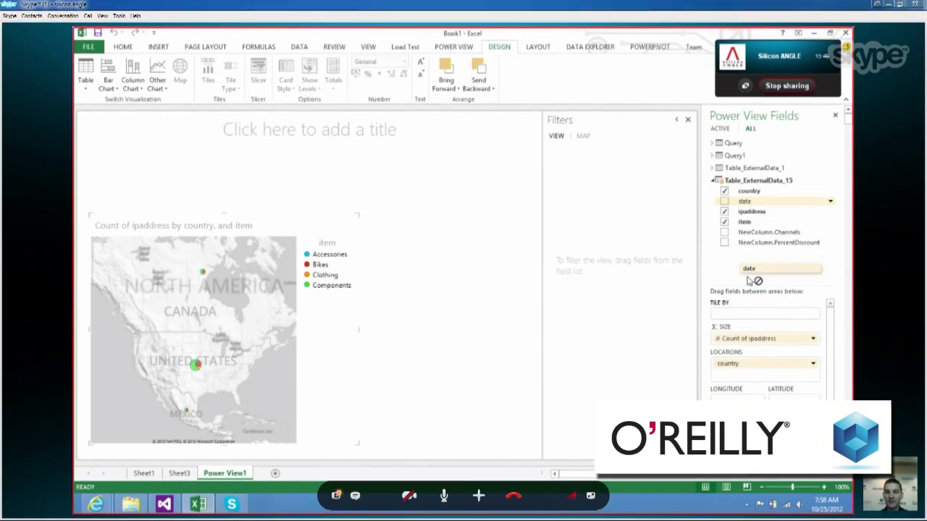
Step: Tile the map by date, check the 2012-10-02 and 2012-10-01 tiles, and widen the tile container
left_click_drag(748, 268, 747, 313)
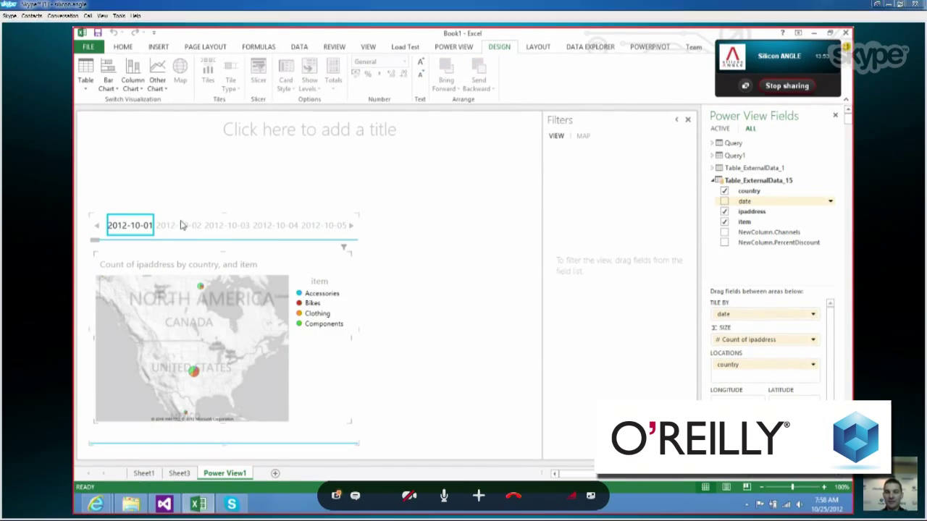
left_click(178, 226)
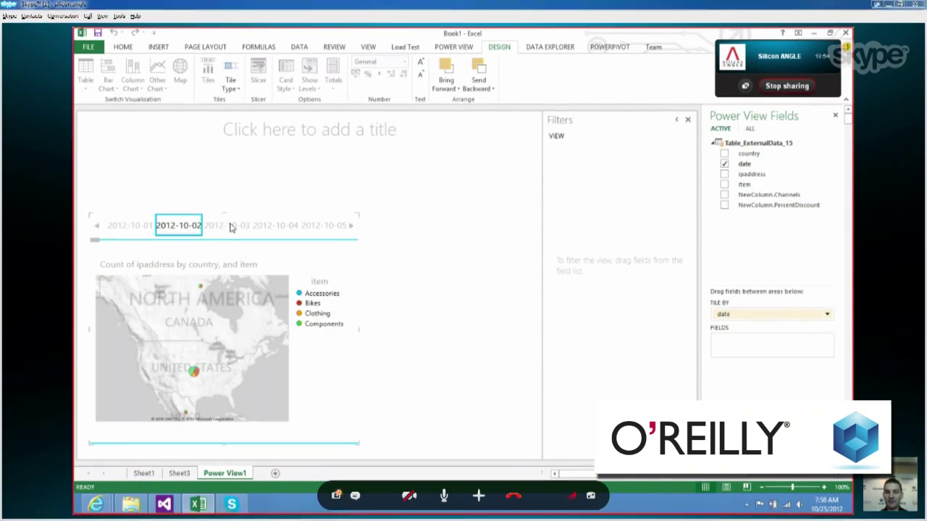
left_click(226, 226)
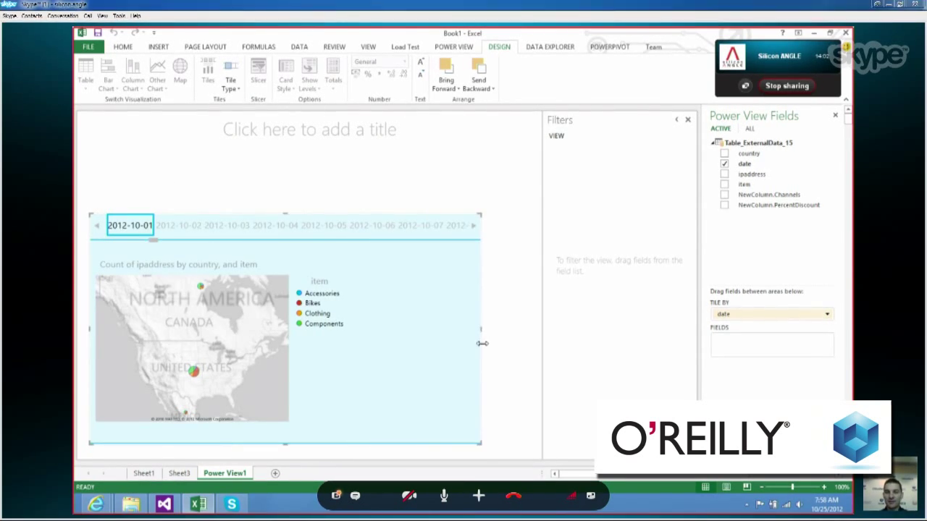
left_click_drag(481, 345, 530, 345)
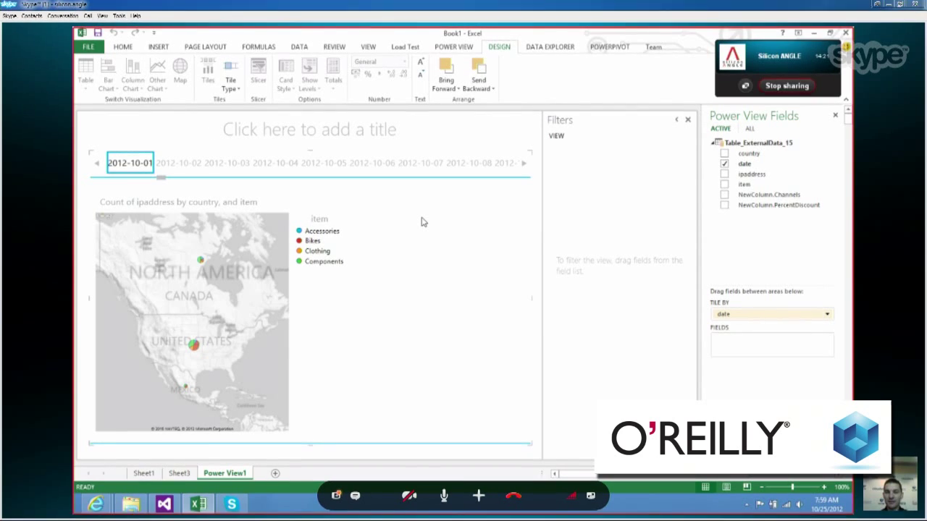
Step: Add a new visualization of item with NewColumn.PercentDiscount beside the map and show the 2012-10-05 tile
left_click(744, 163)
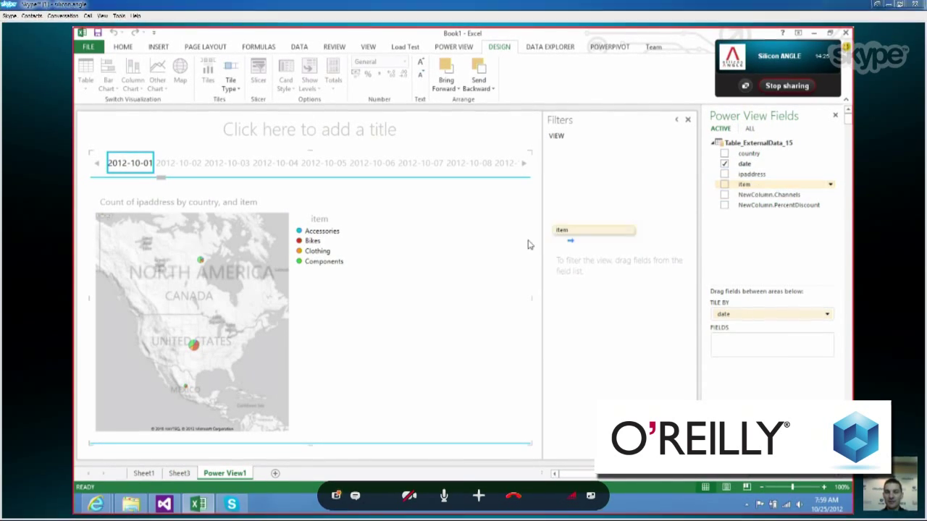
left_click(724, 184)
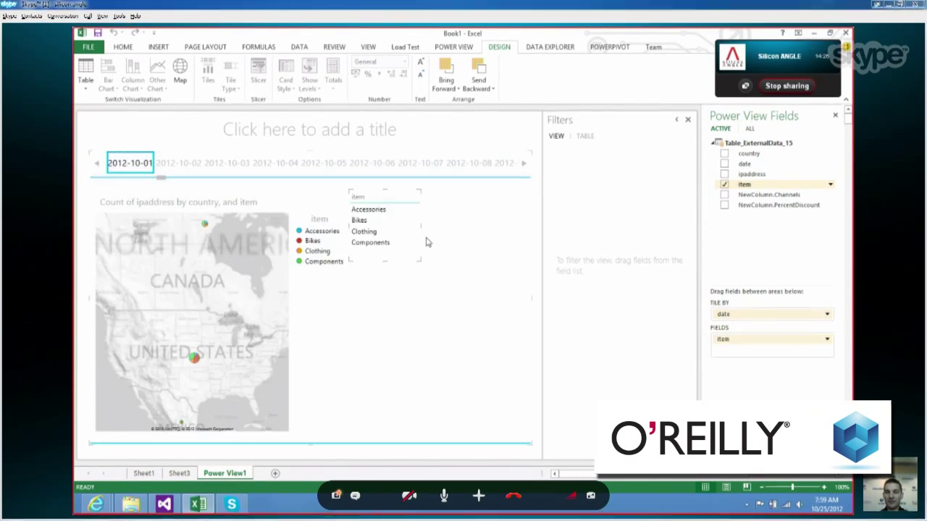
left_click(724, 194)
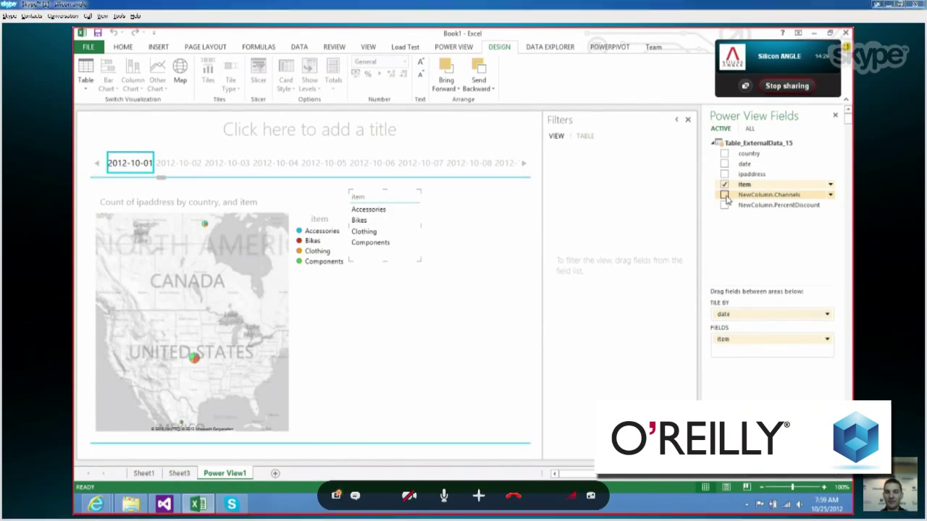
left_click(724, 194)
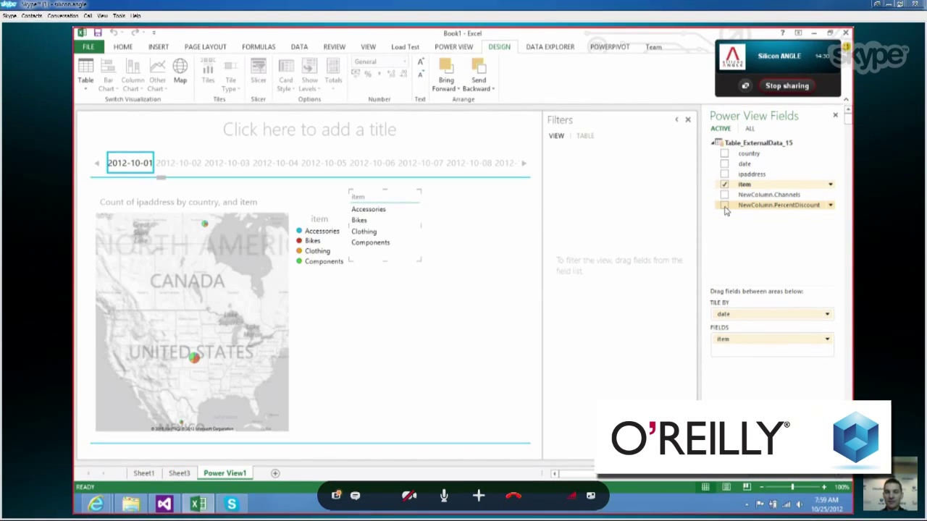
left_click(724, 206)
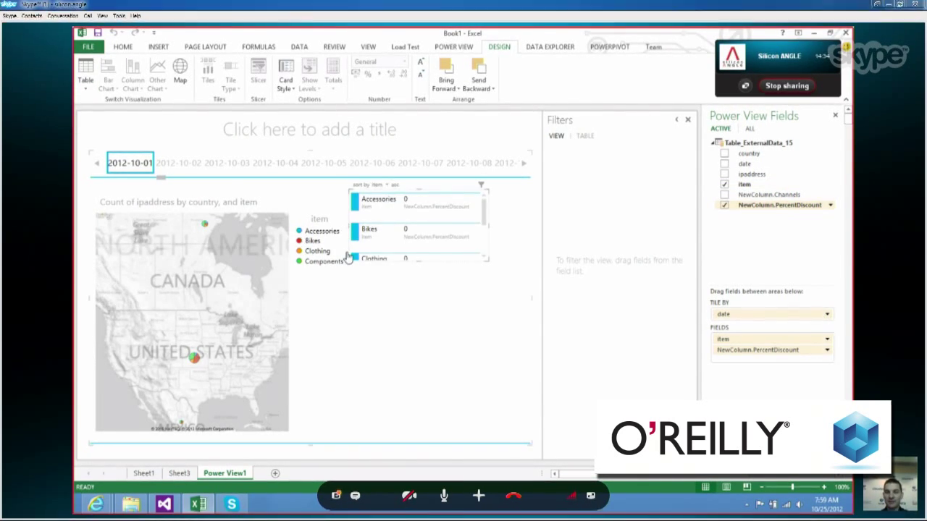
mouse_move(417, 261)
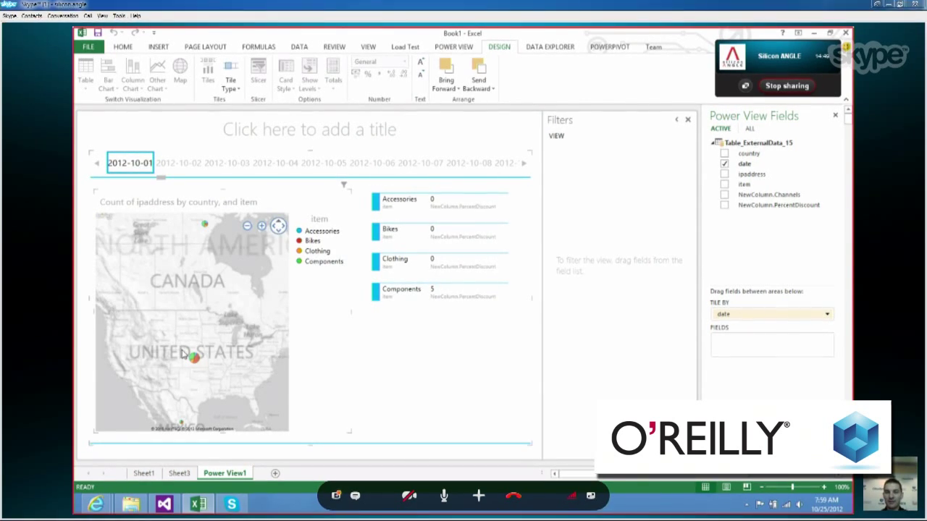
mouse_move(206, 230)
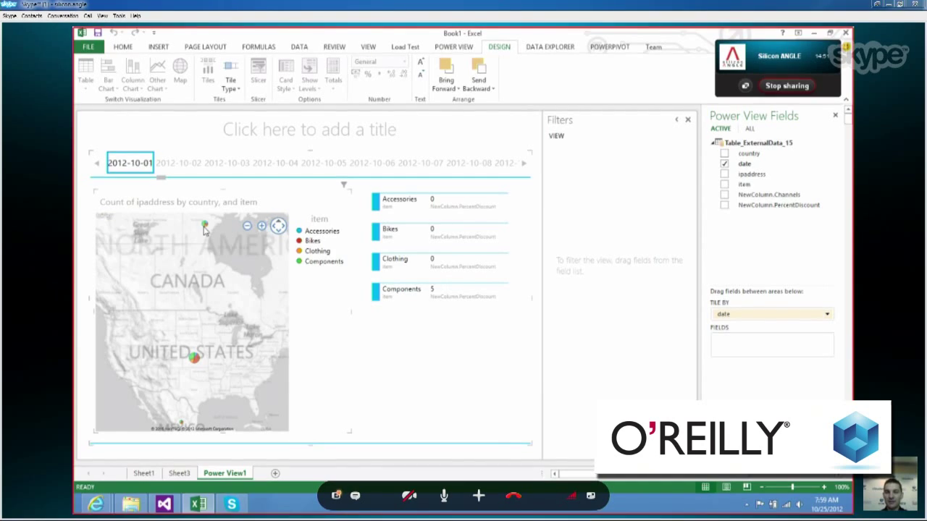
mouse_move(232, 177)
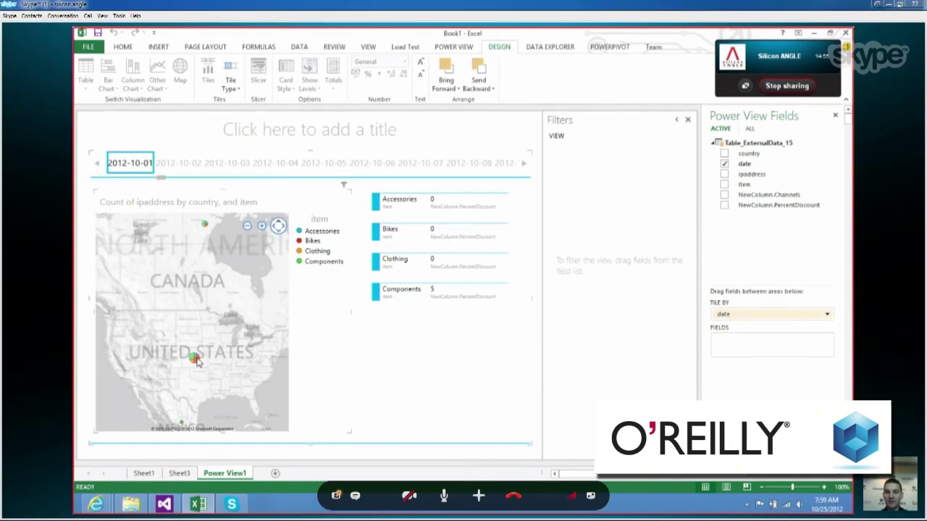
mouse_move(194, 357)
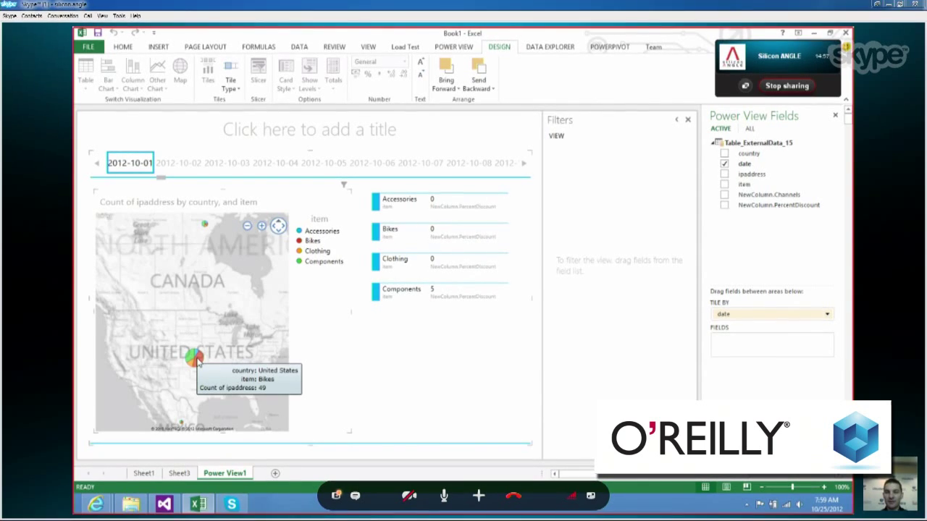
mouse_move(327, 163)
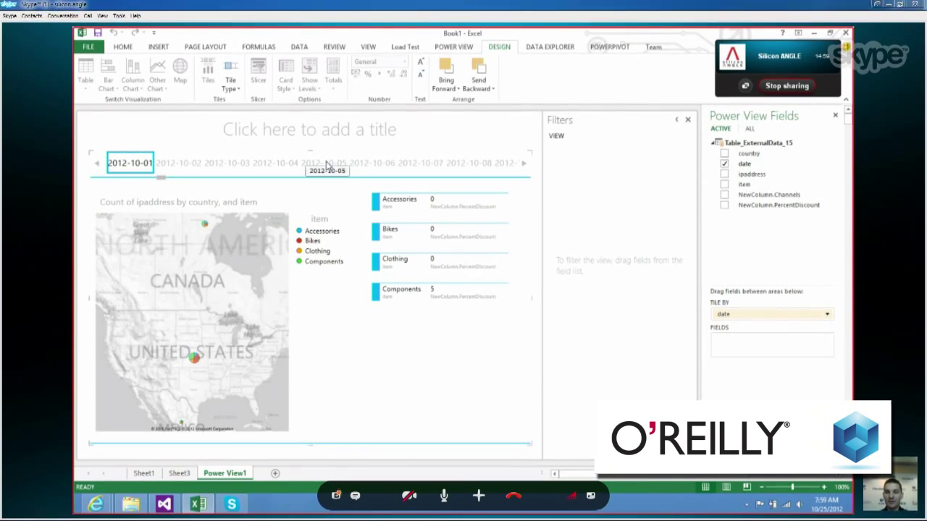
left_click(324, 163)
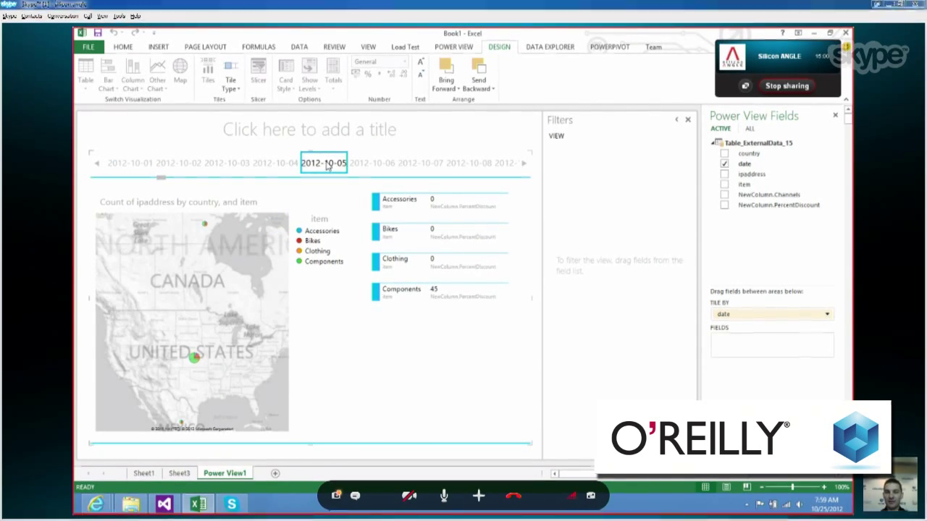
mouse_move(195, 356)
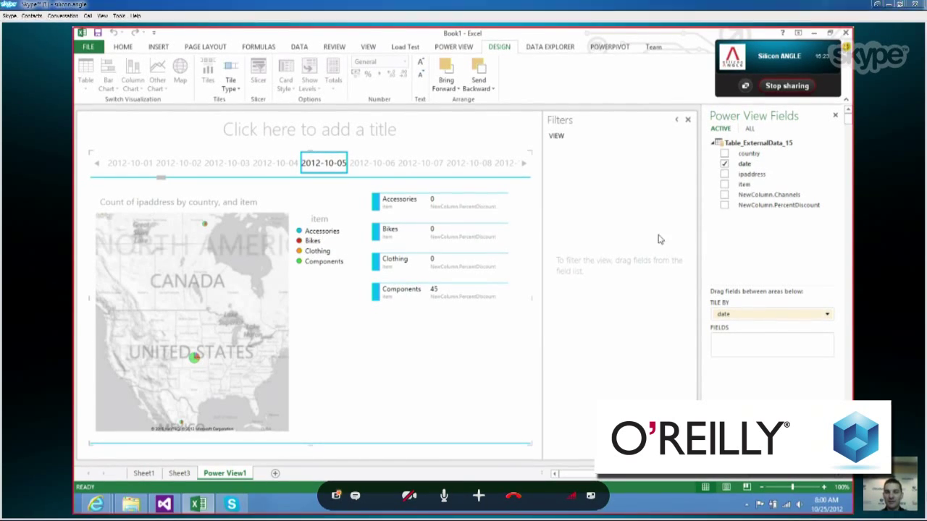
mouse_move(767, 194)
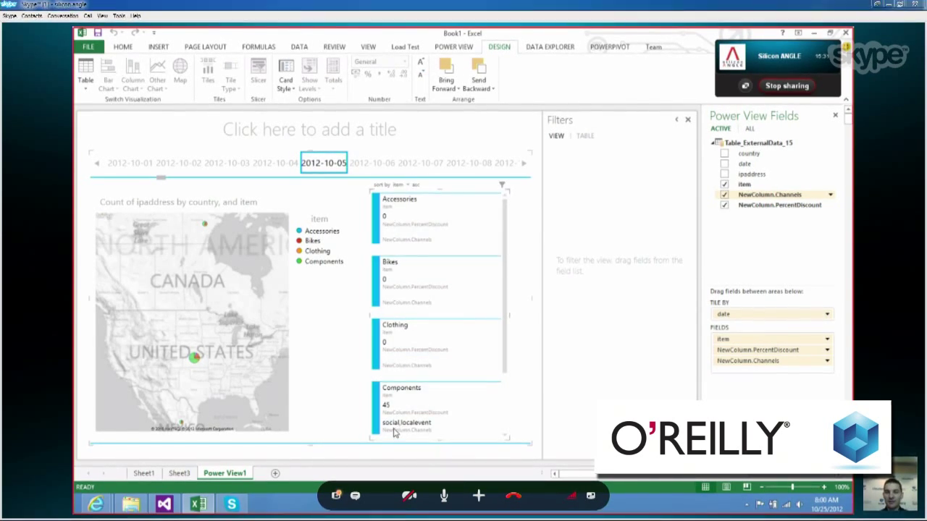
mouse_move(407, 423)
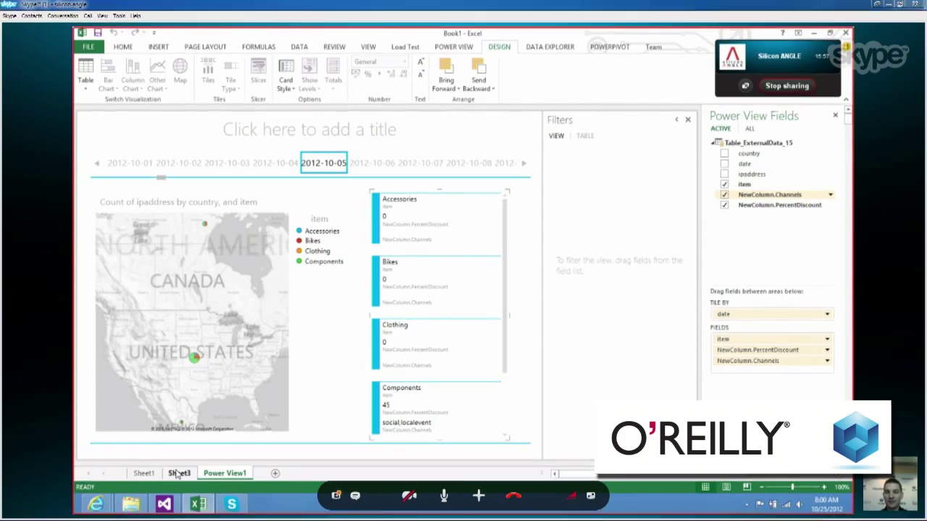
Step: Filter the Sheet3 log table's item column to Components only
left_click(180, 472)
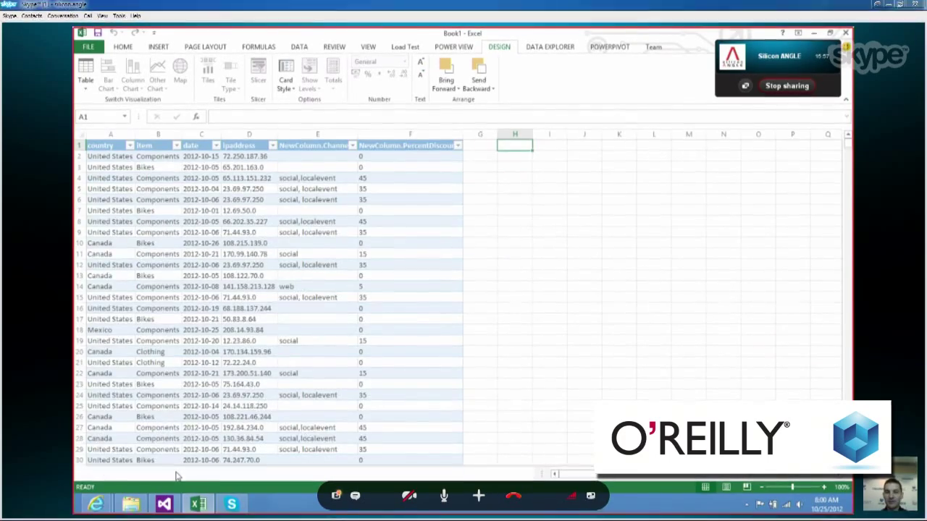
left_click(175, 144)
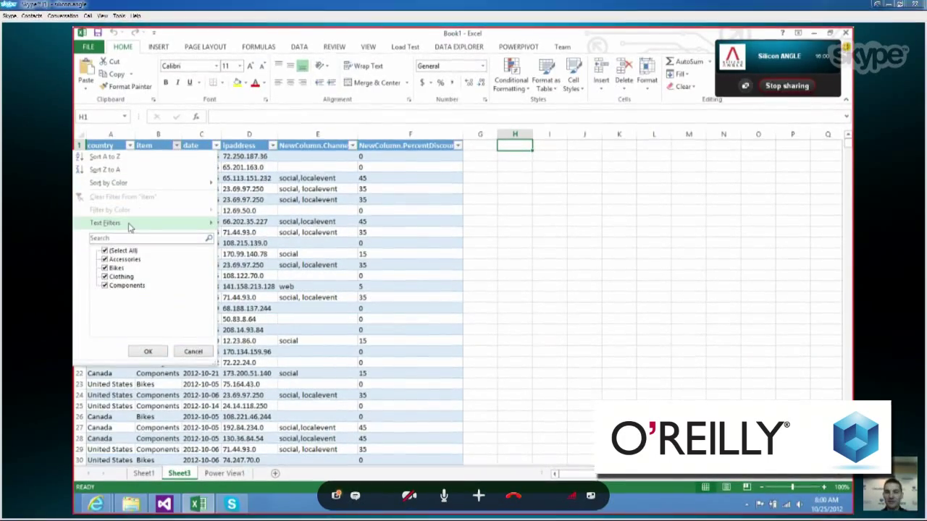
left_click(127, 285)
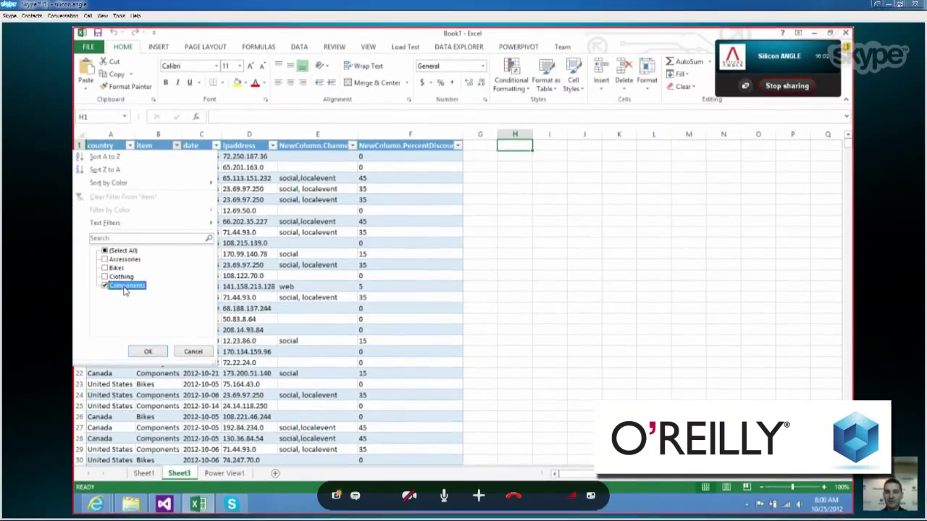
left_click(148, 351)
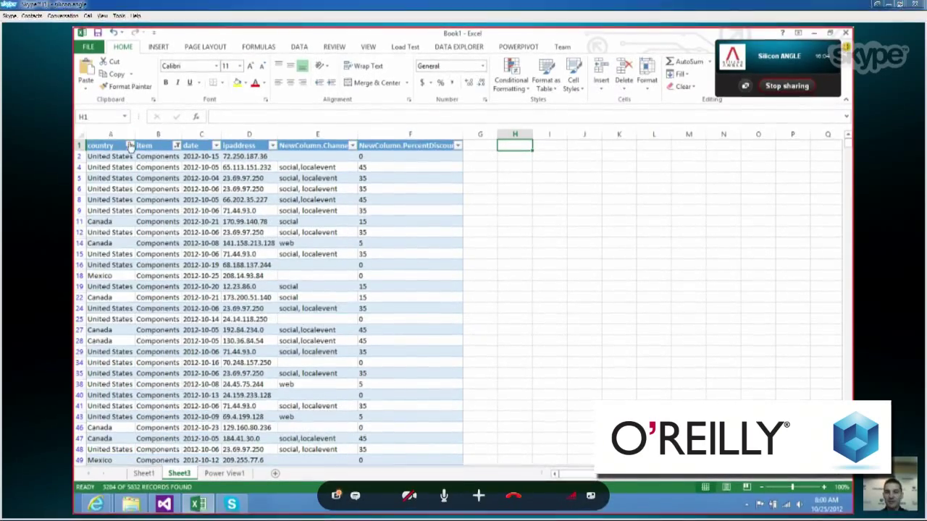
left_click(131, 145)
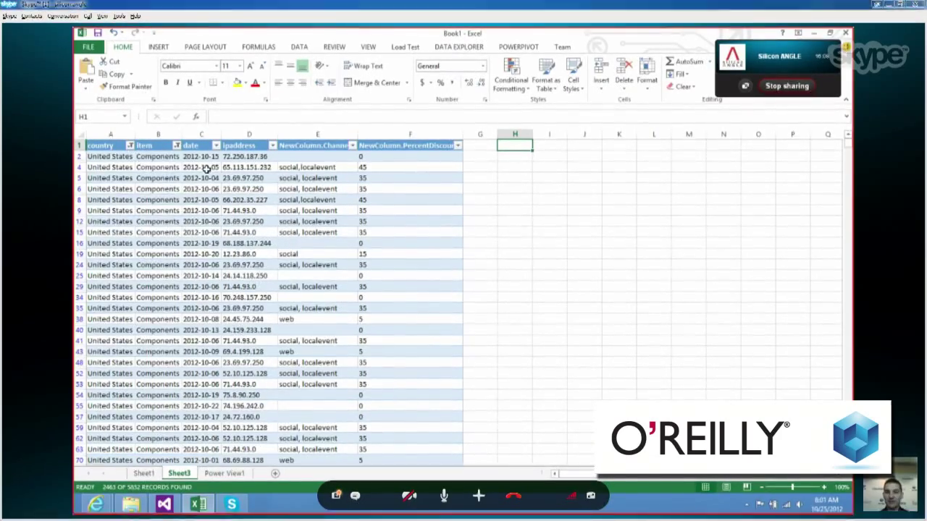
Step: Filter the date column to 2012-10-05 and copy the ten filtered IP addresses
left_click(216, 145)
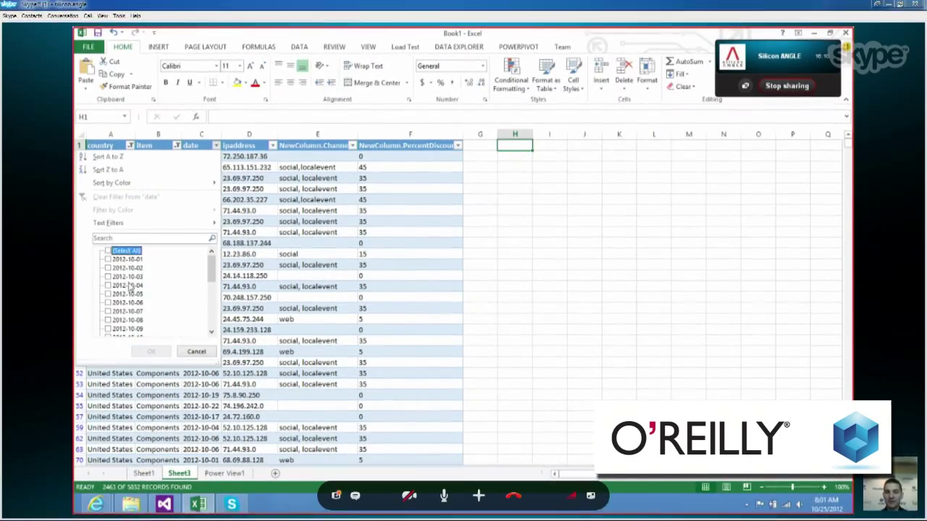
left_click(150, 352)
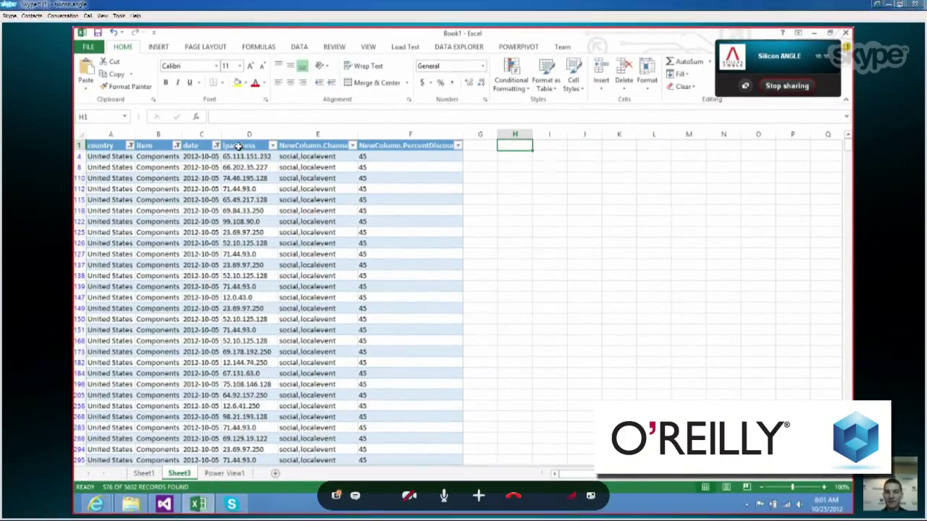
left_click(249, 145)
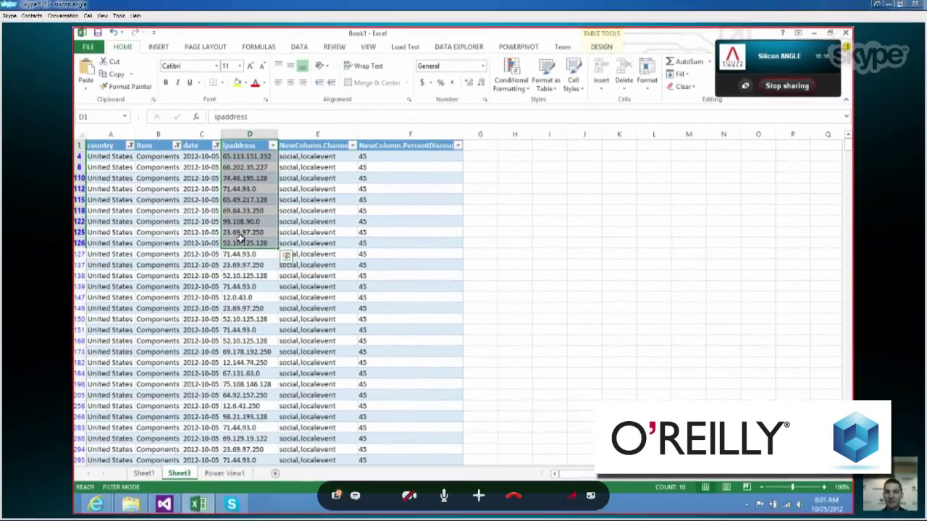
key("ctrl+c")
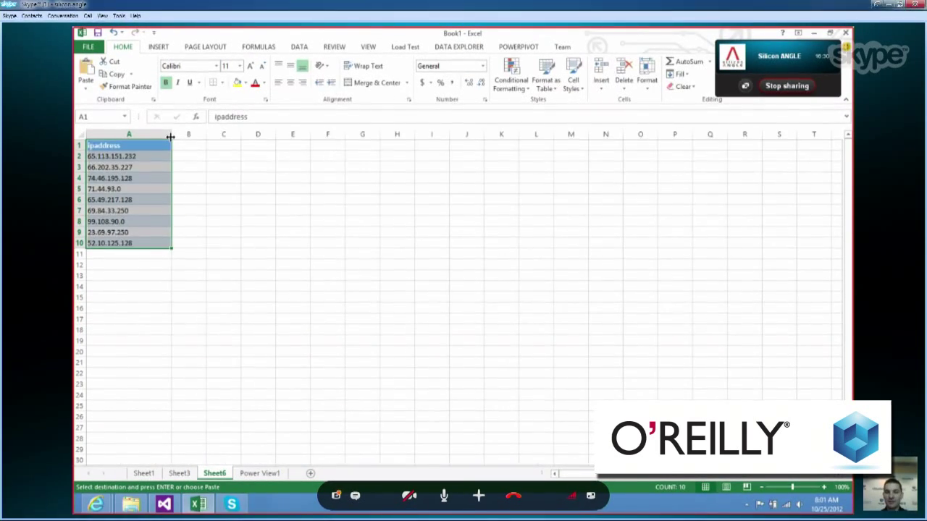
mouse_move(200, 275)
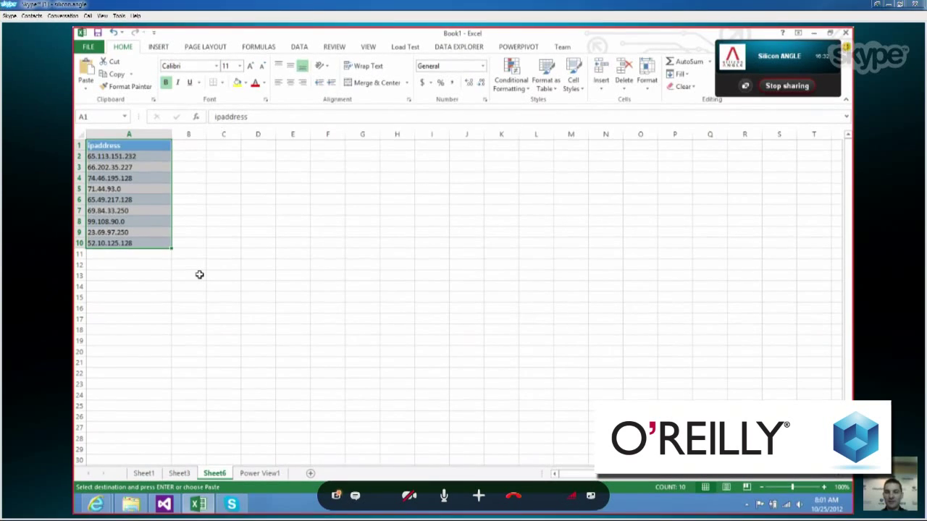
left_click_drag(128, 145, 128, 188)
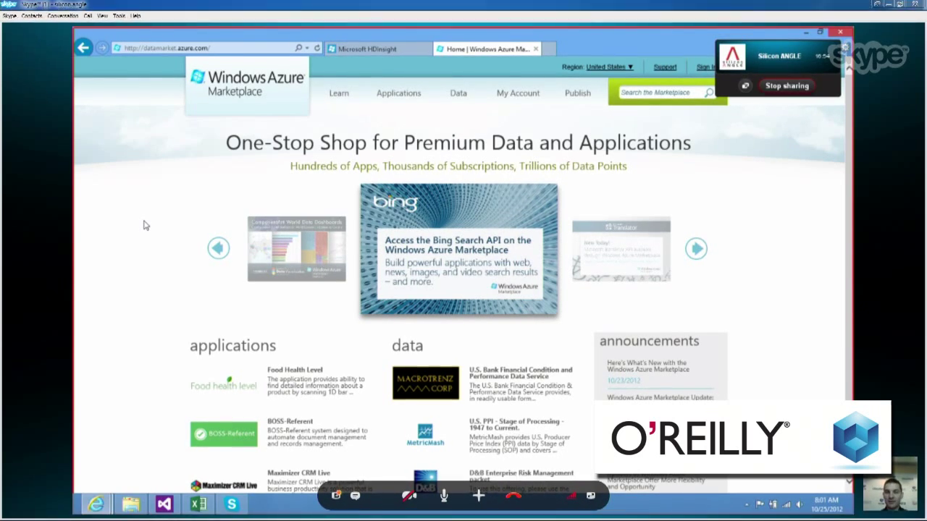
left_click(694, 249)
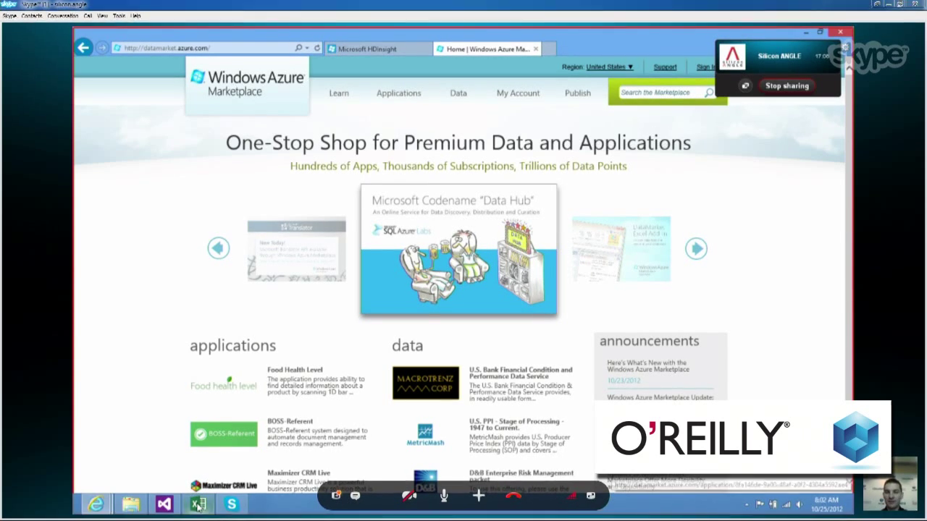
left_click(198, 504)
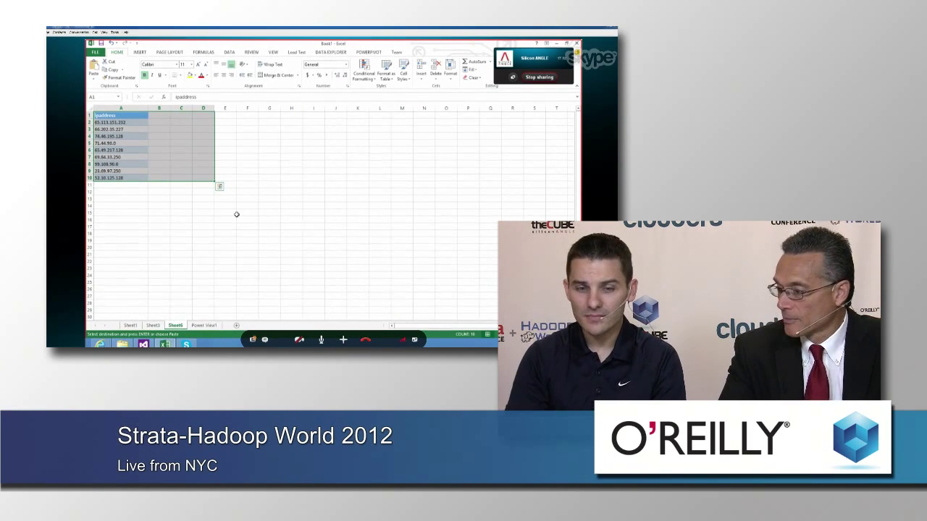
Step: Run the WebLog Companion app's demographic enrichment on the ten IP addresses
left_click(141, 52)
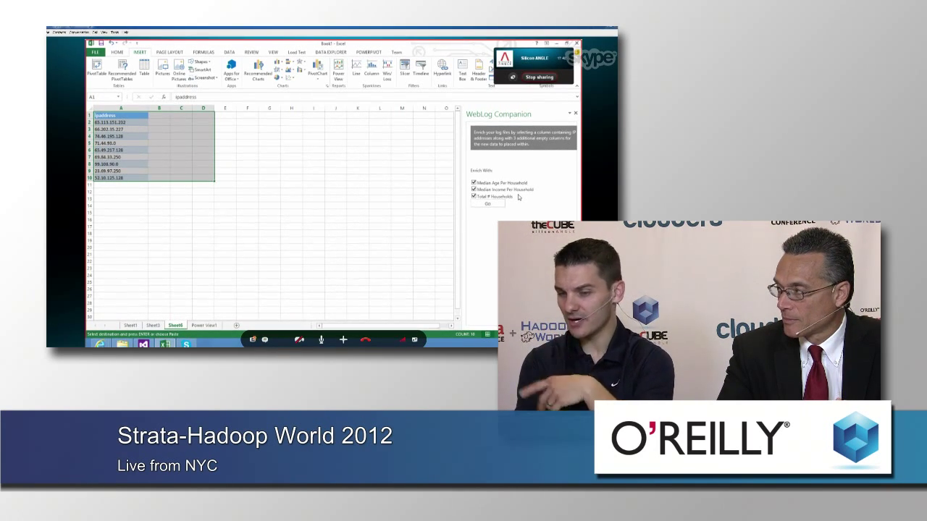
left_click(487, 203)
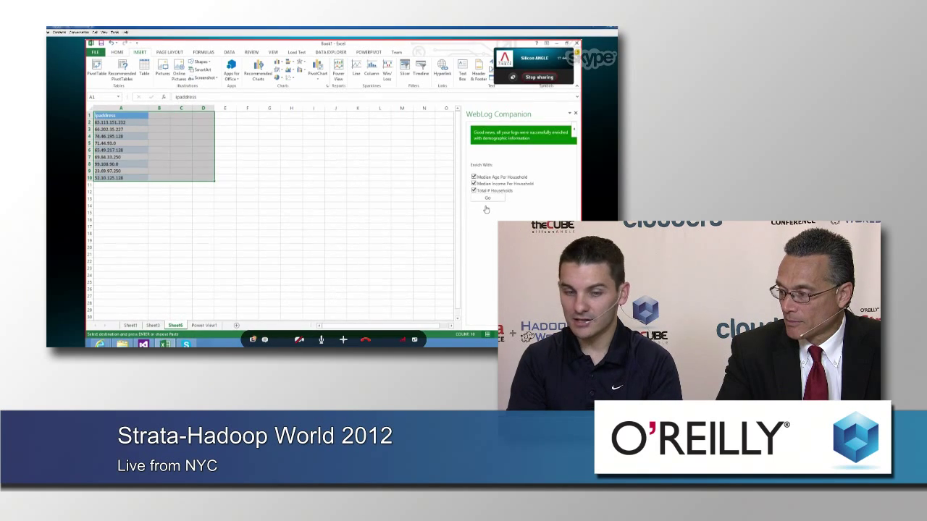
left_click(487, 197)
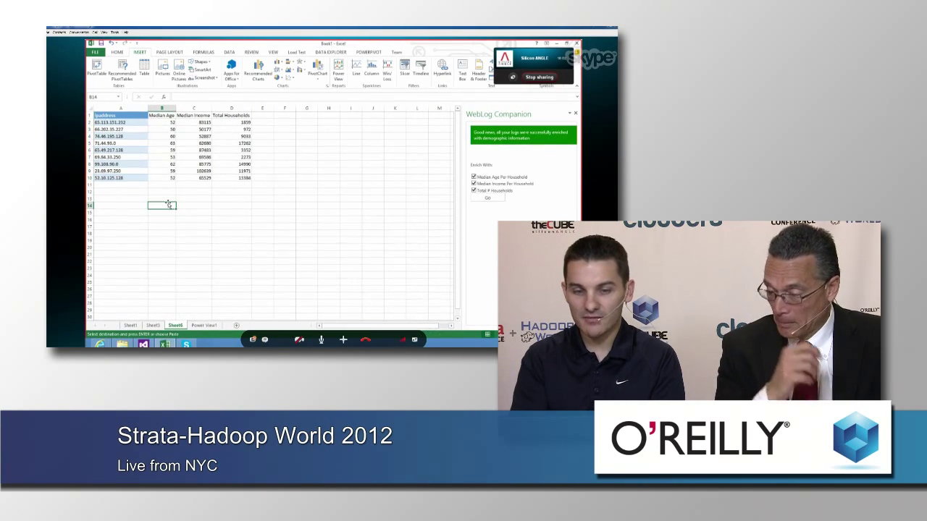
Step: Inspect the new Median Age, Median Income and Total Households values for the addresses
left_click(162, 129)
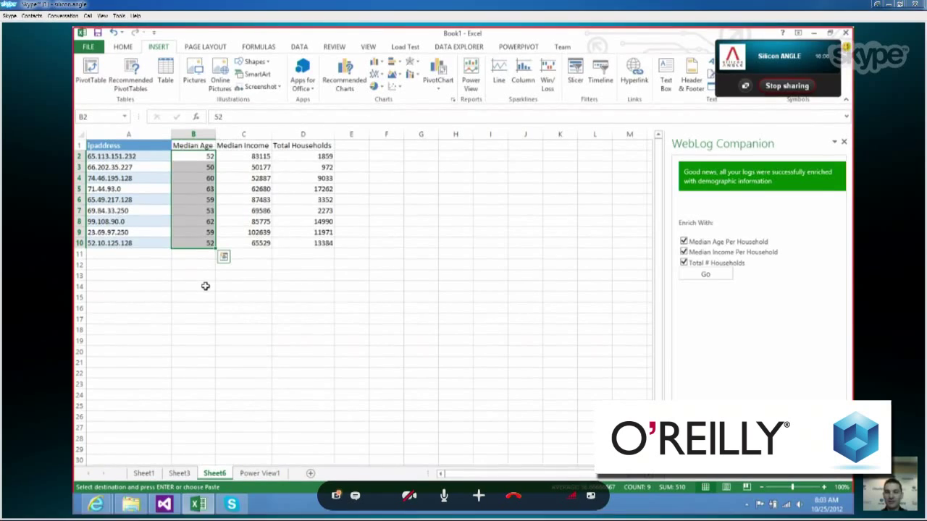
left_click(194, 166)
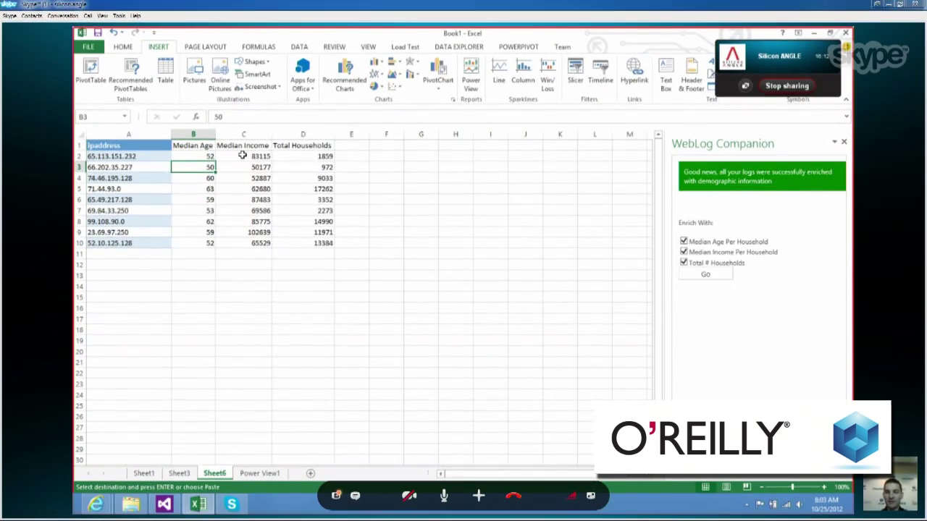
left_click(243, 156)
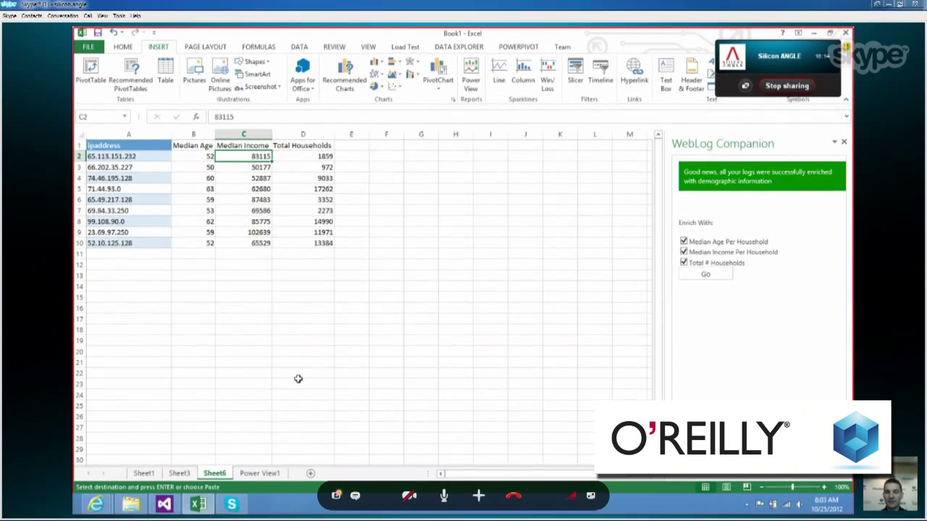
mouse_move(295, 158)
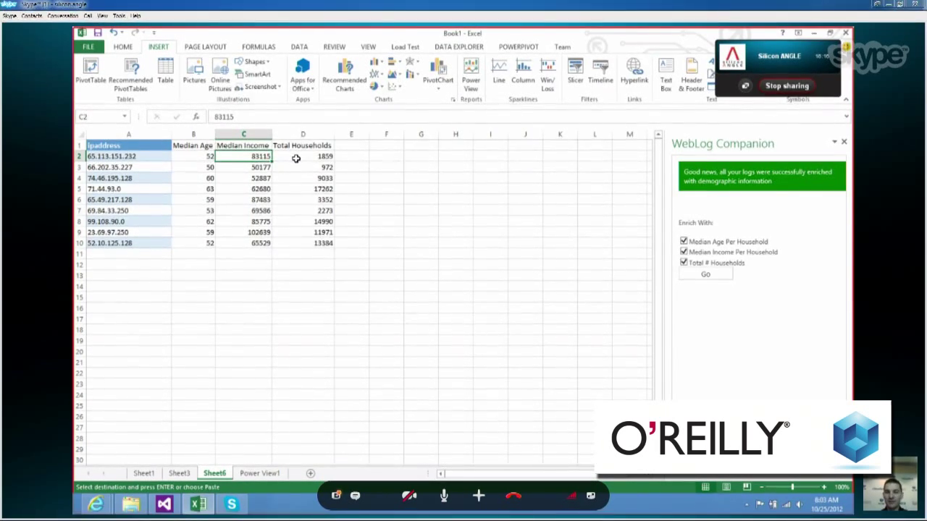
left_click(303, 157)
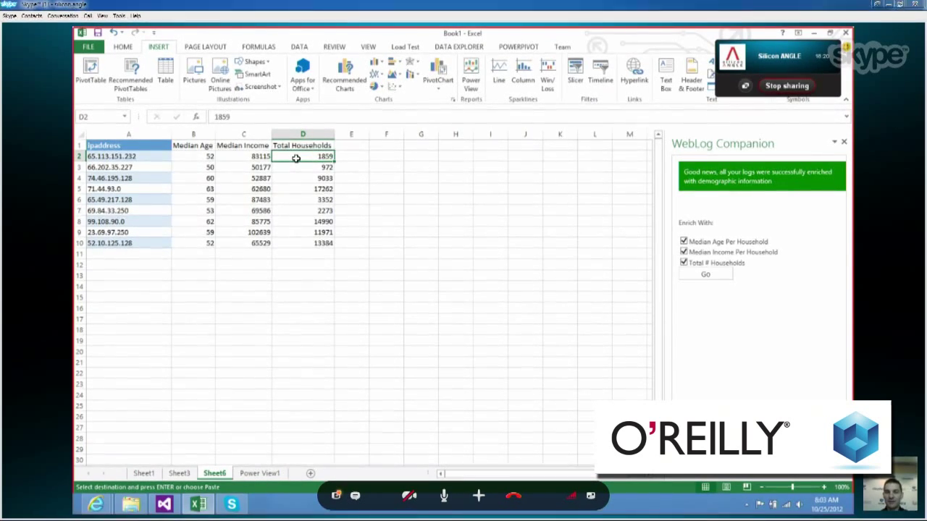
left_click_drag(194, 156, 194, 254)
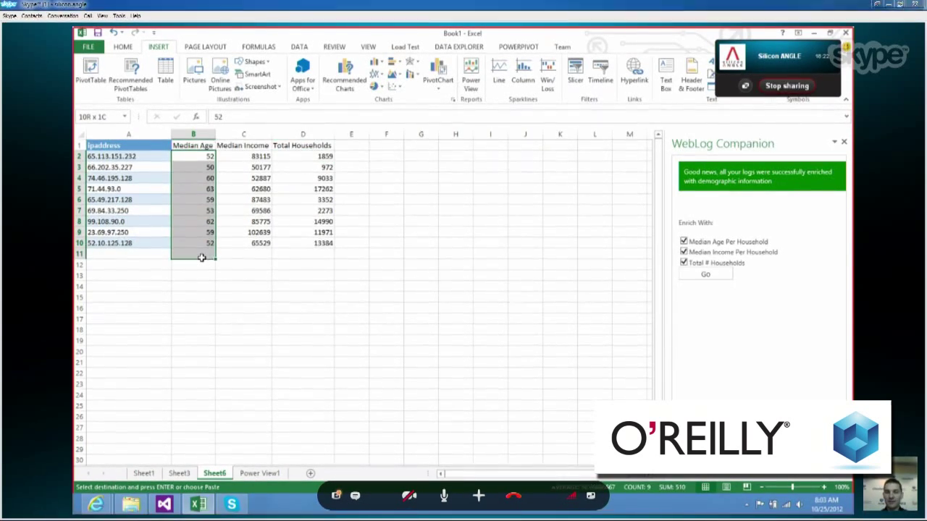
left_click(194, 253)
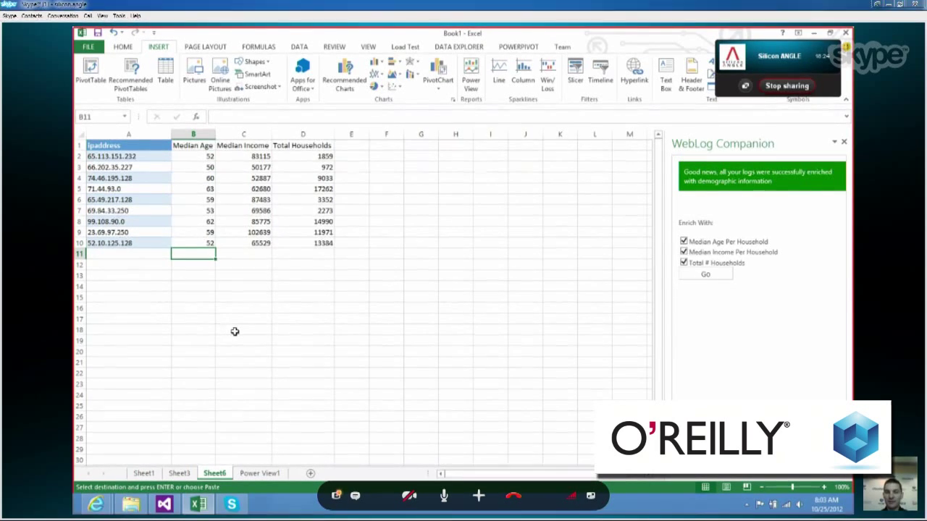